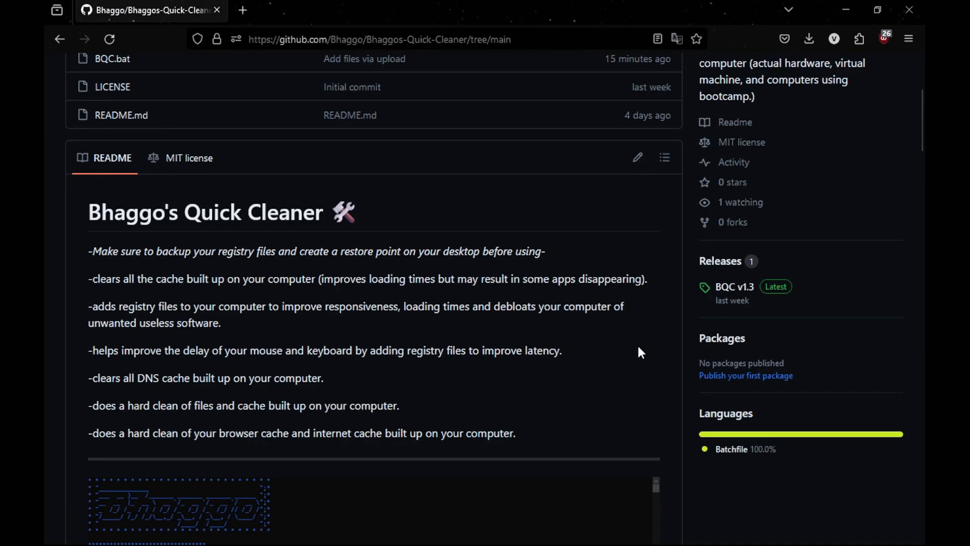
mouse_move(476, 229)
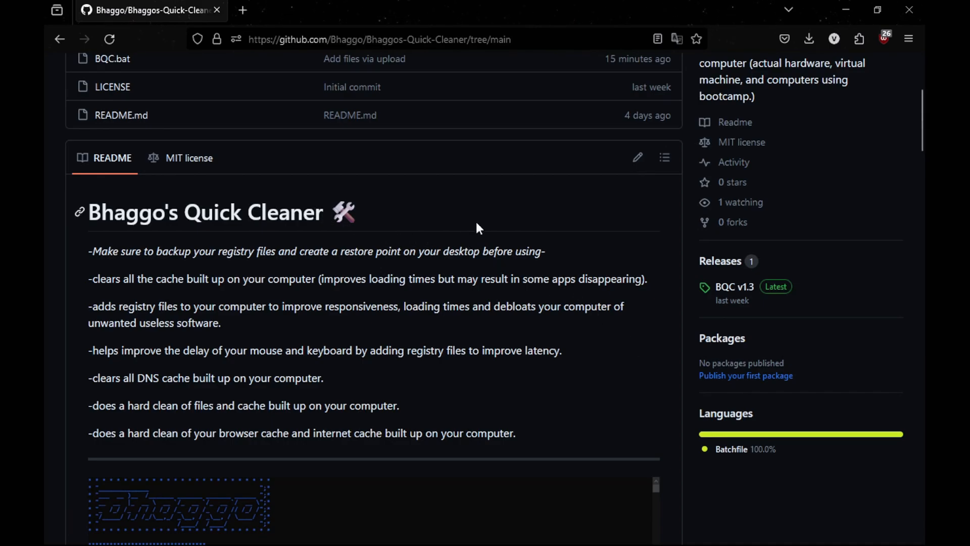
Open the #bhaggos-quick-cleaner channel and follow its shared Bhaggos-Quick-Cleaner GitHub link
scroll(down, 3)
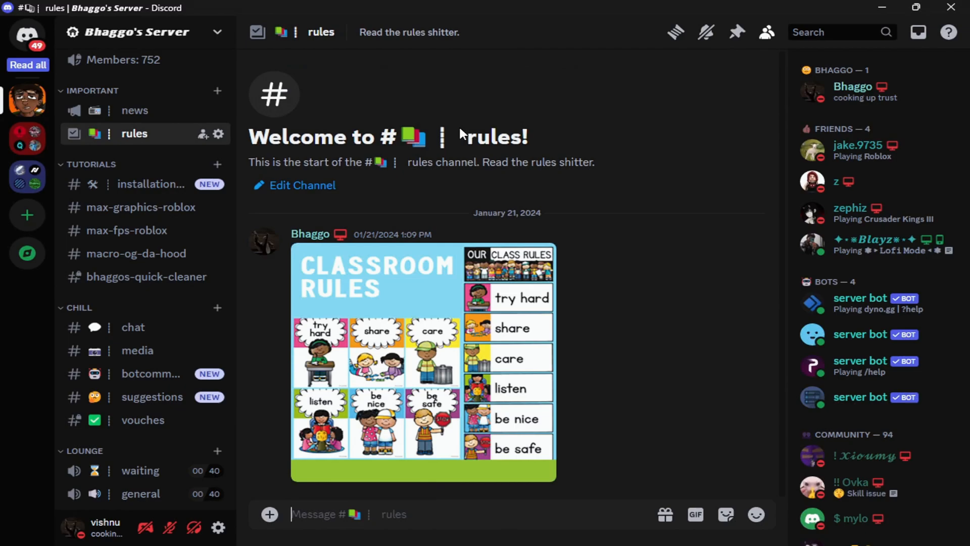
mouse_move(108, 286)
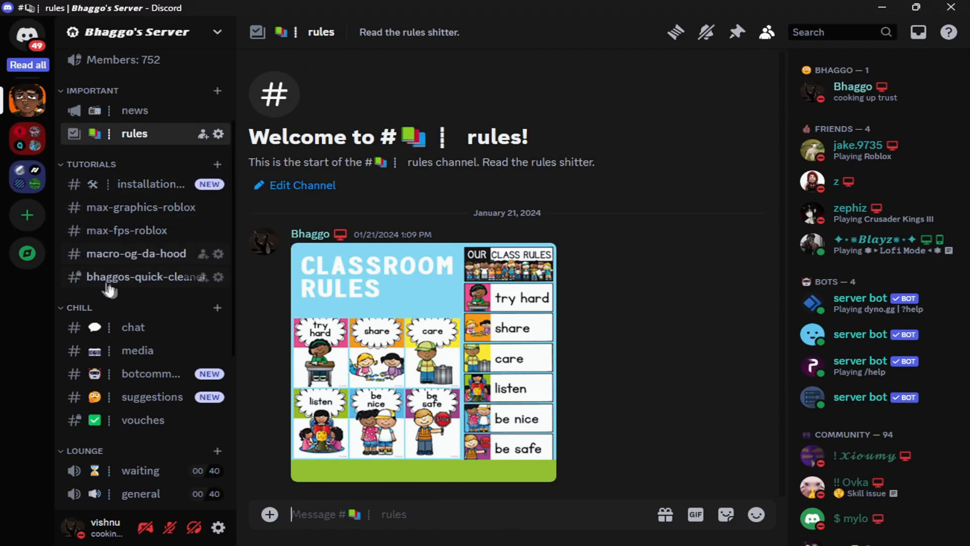
click(145, 276)
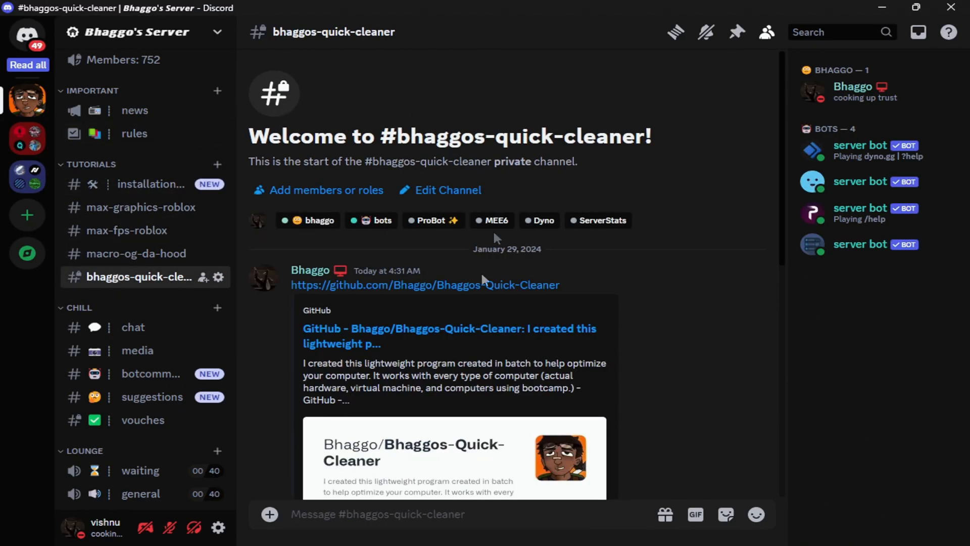
scroll(down, 3)
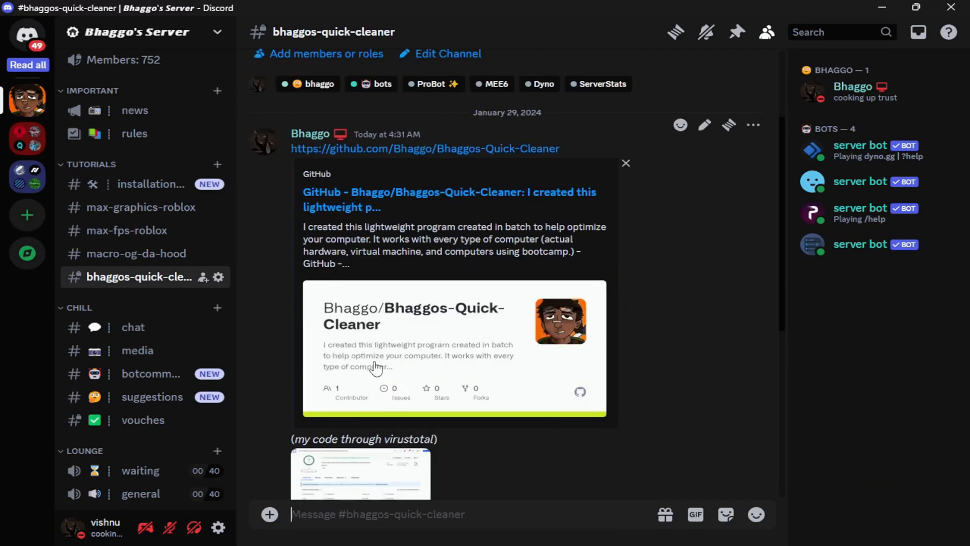
click(425, 149)
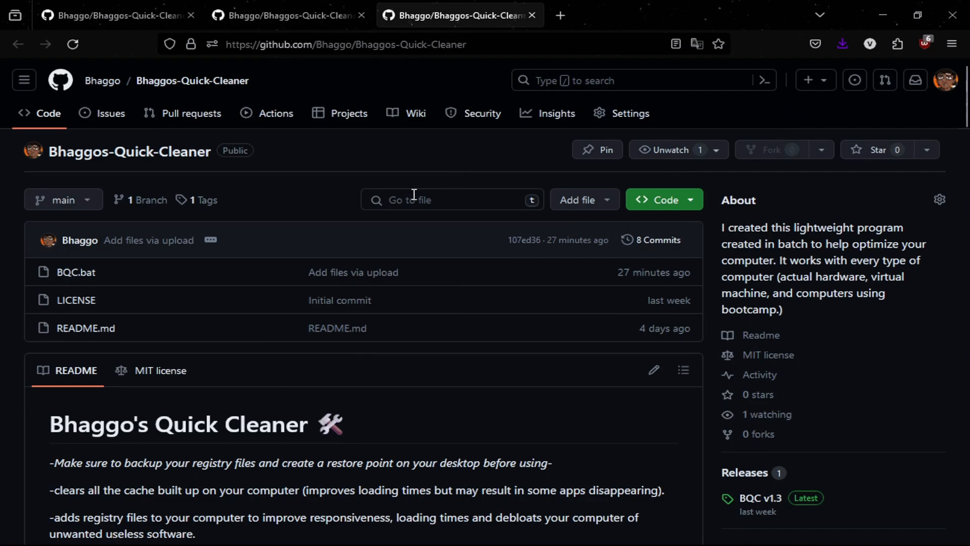
Scroll the README past the removed-apps warning to the 'What option 3 does' Performance list
scroll(down, 3)
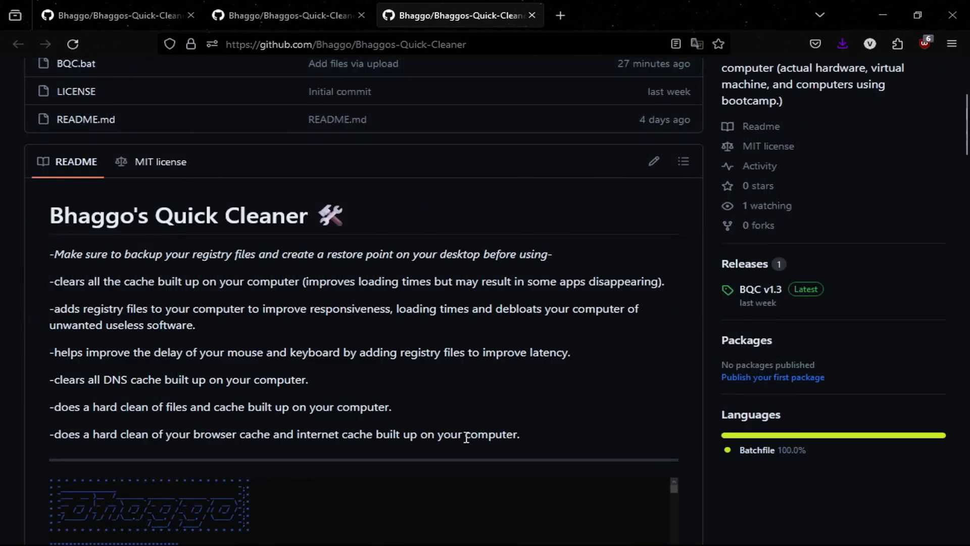
mouse_move(298, 173)
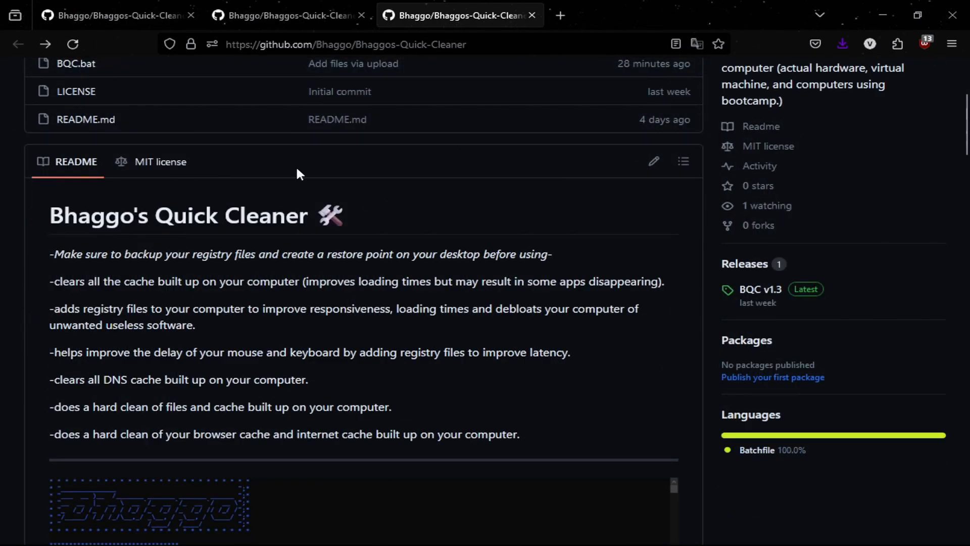
scroll(down, 3)
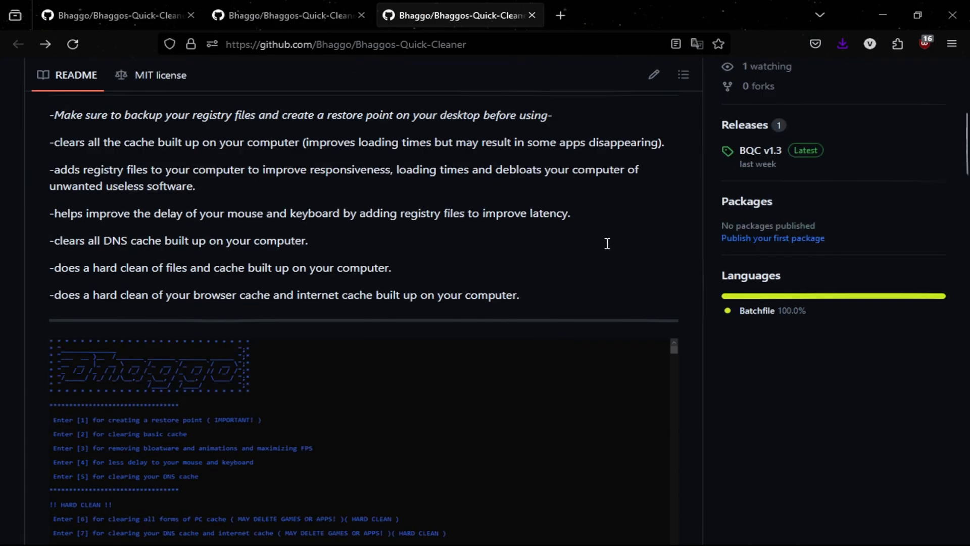
scroll(down, 3)
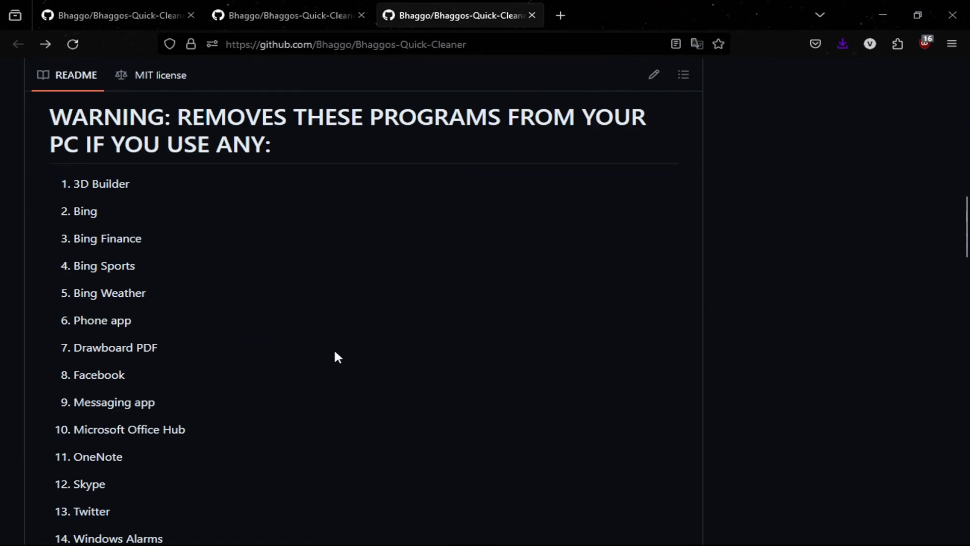
scroll(down, 3)
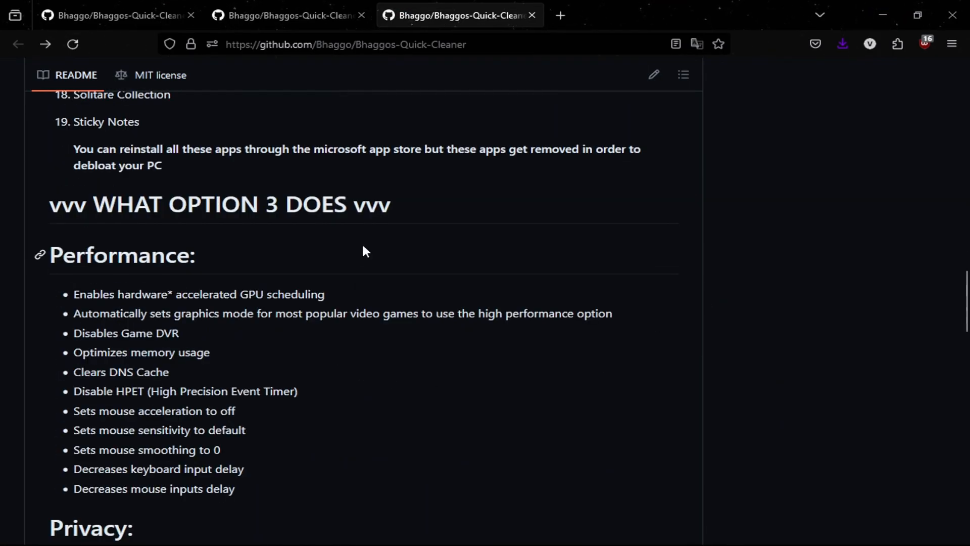
scroll(down, 3)
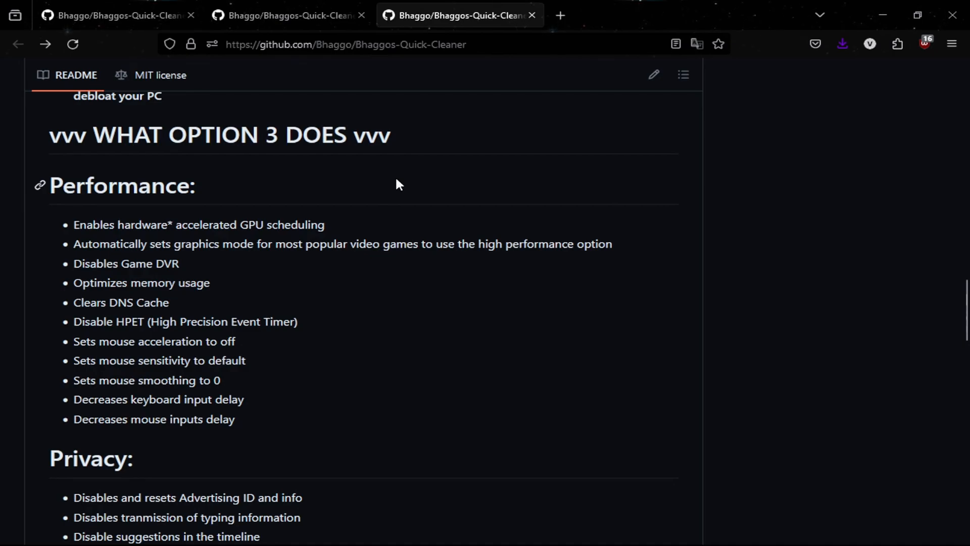
mouse_move(303, 318)
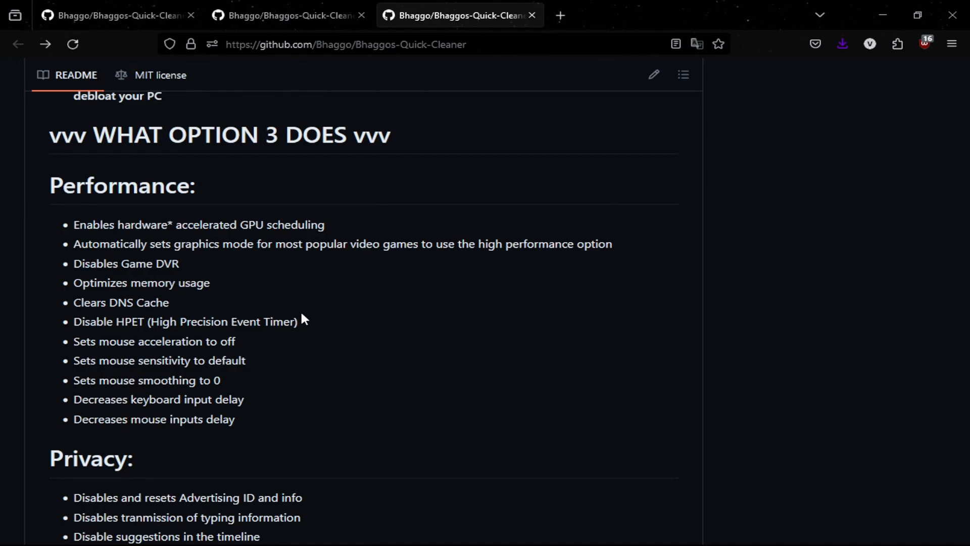
mouse_move(270, 295)
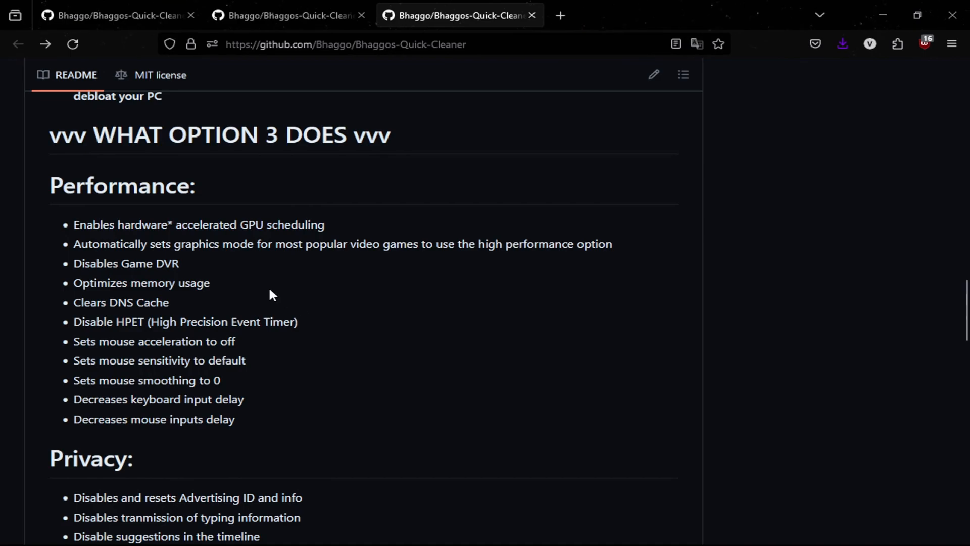
double_click(150, 264)
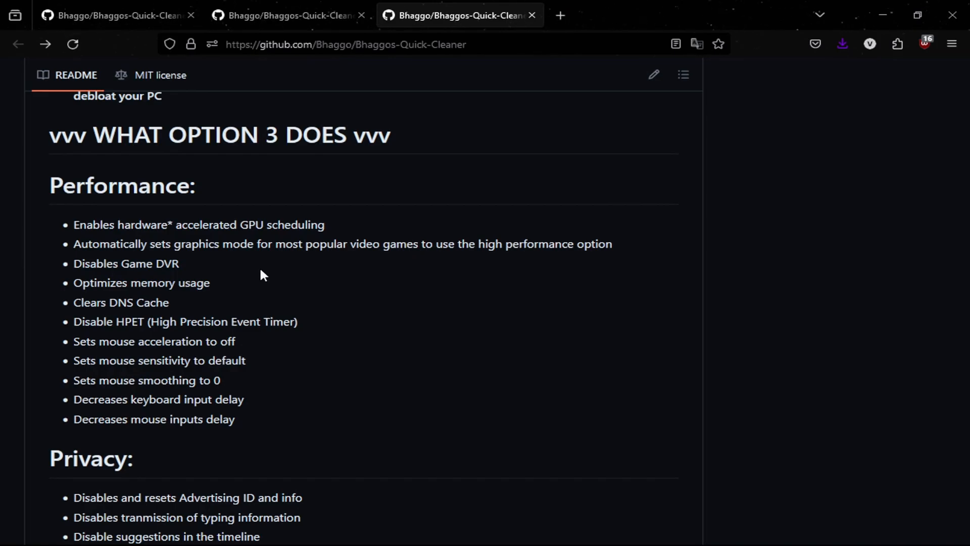
mouse_move(234, 273)
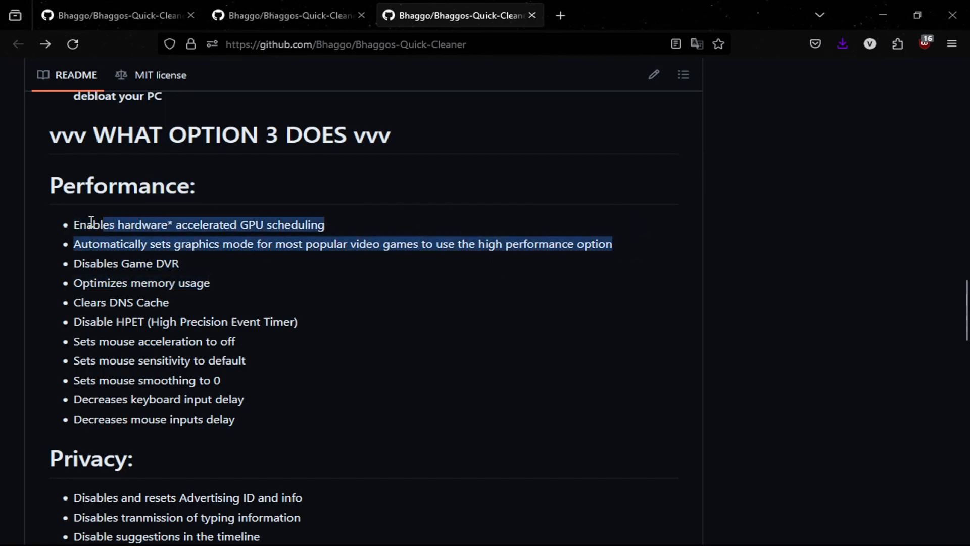
click(107, 225)
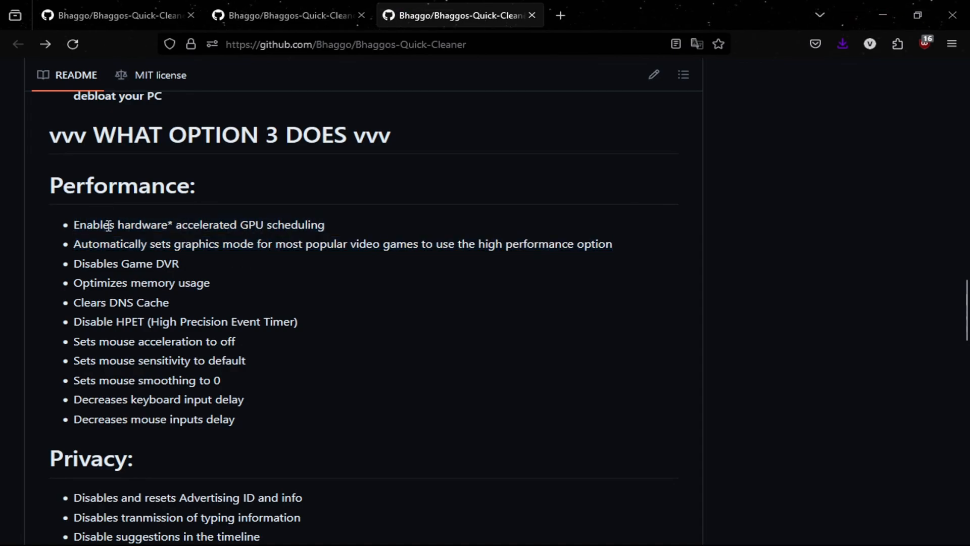
mouse_move(83, 227)
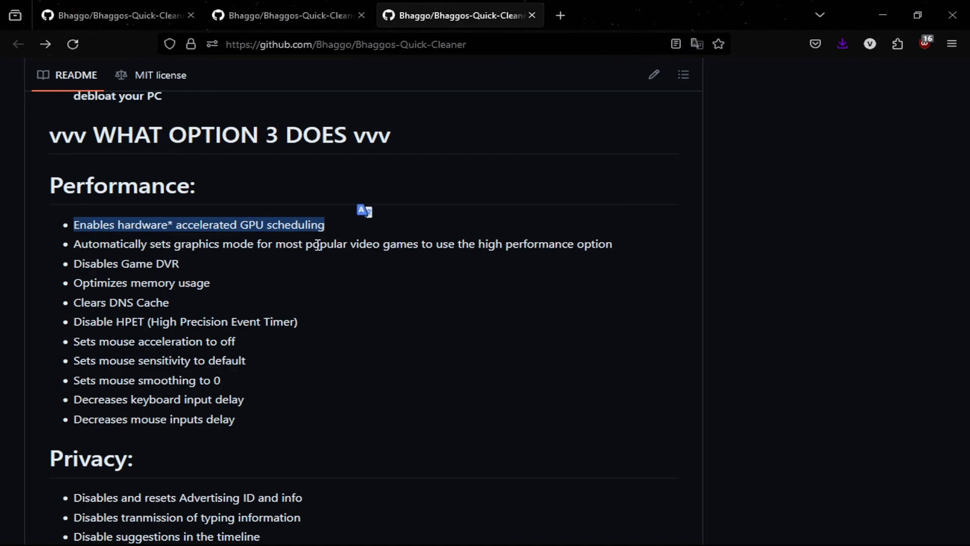
mouse_move(376, 226)
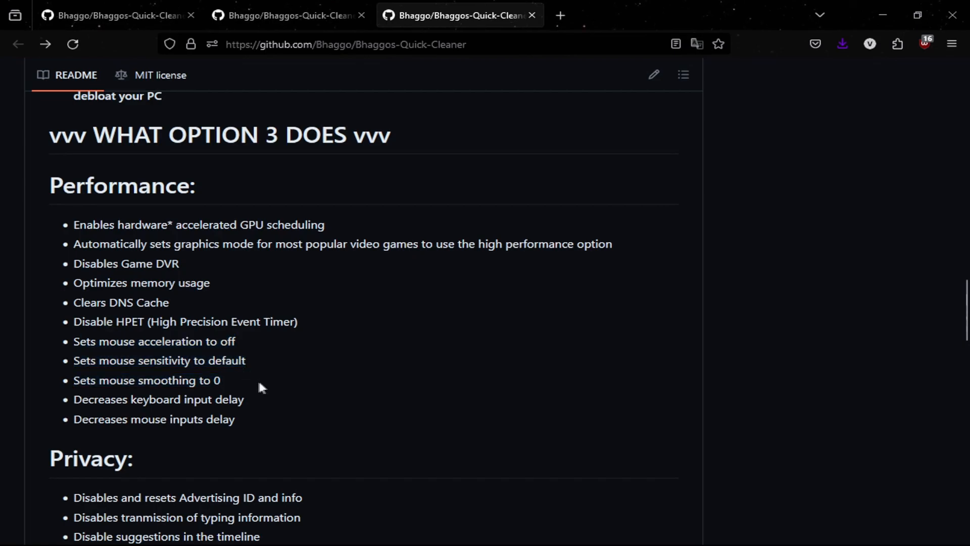
mouse_move(377, 406)
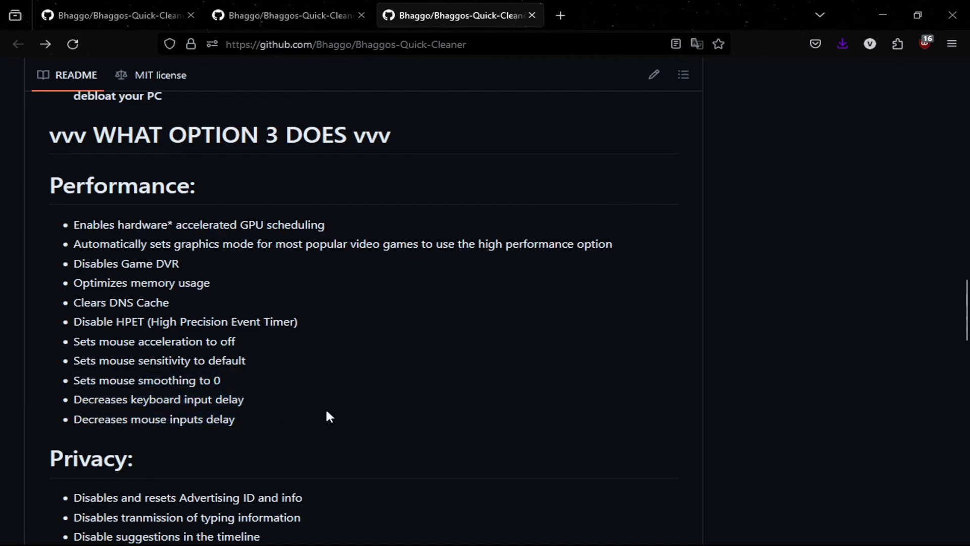
scroll(down, 3)
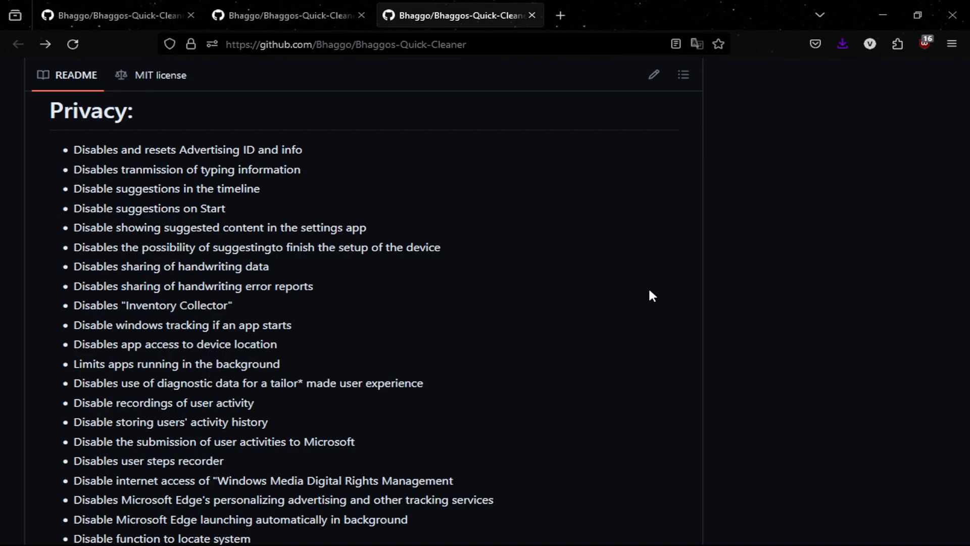
scroll(down, 3)
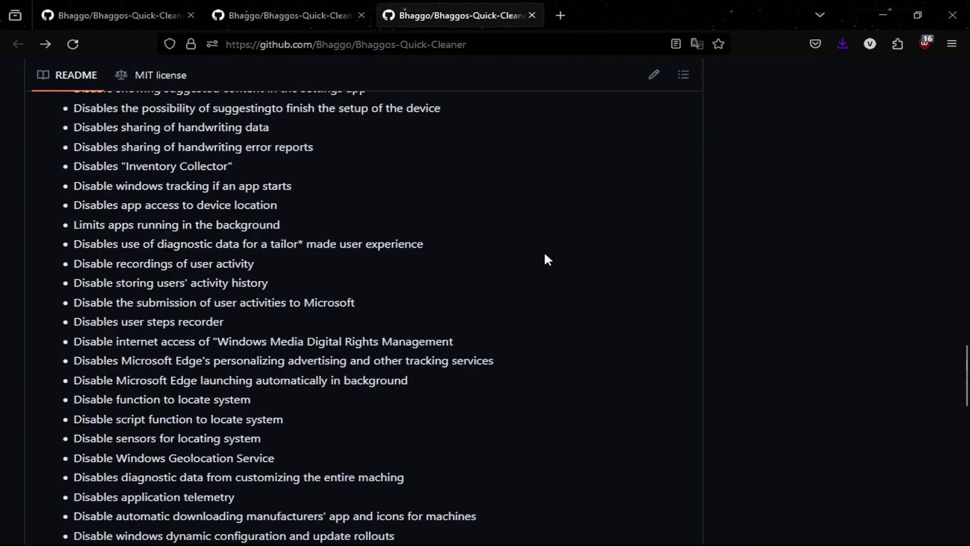
scroll(up, 3)
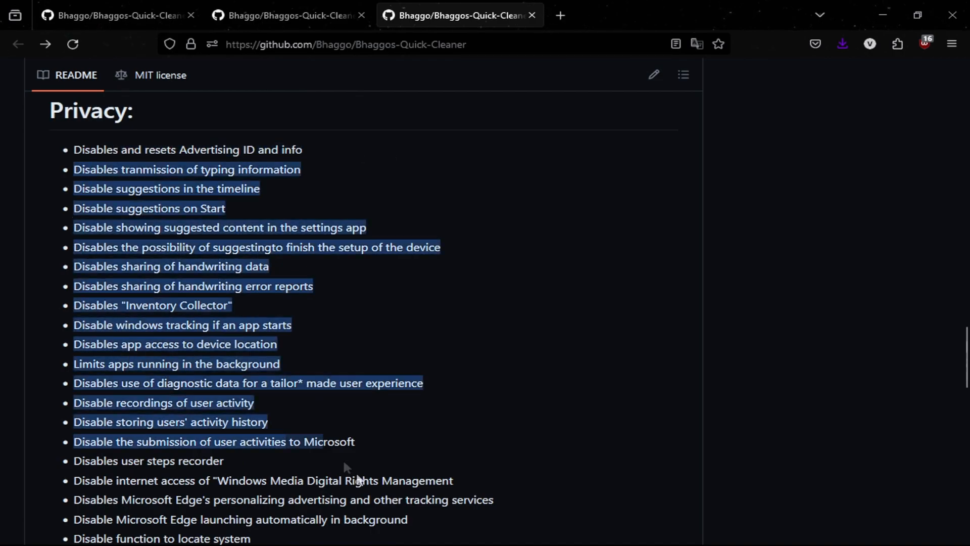
click(412, 210)
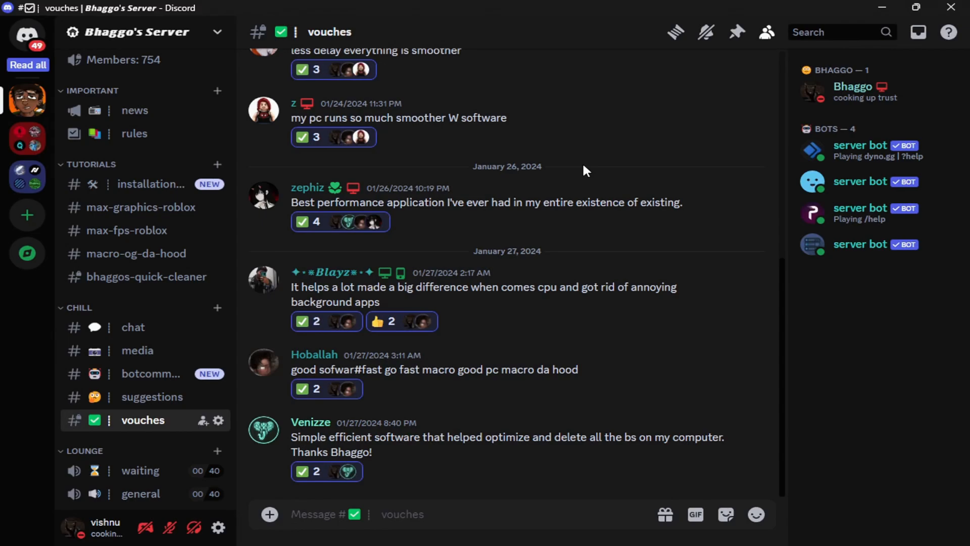
mouse_move(605, 190)
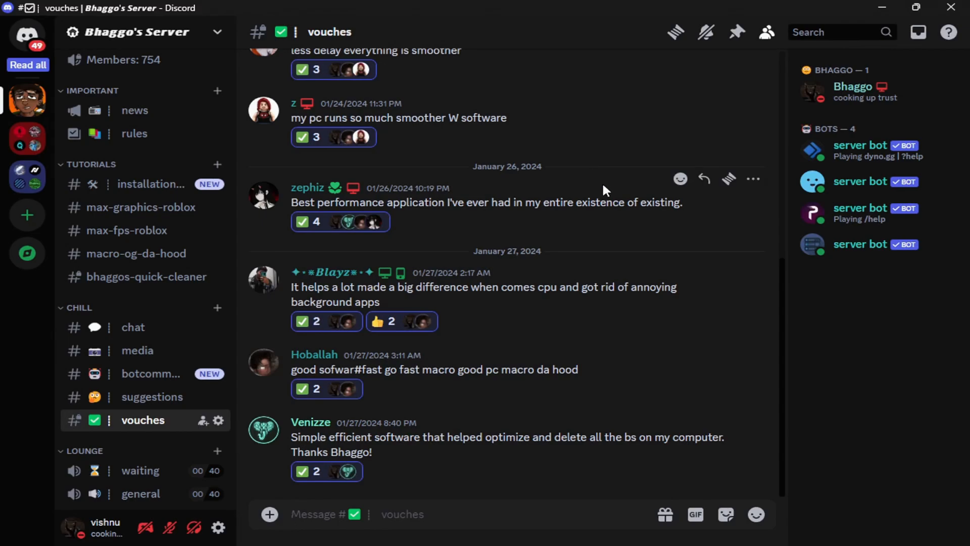
Scroll through the #vouches channel's user reviews of the cleaner
scroll(up, 3)
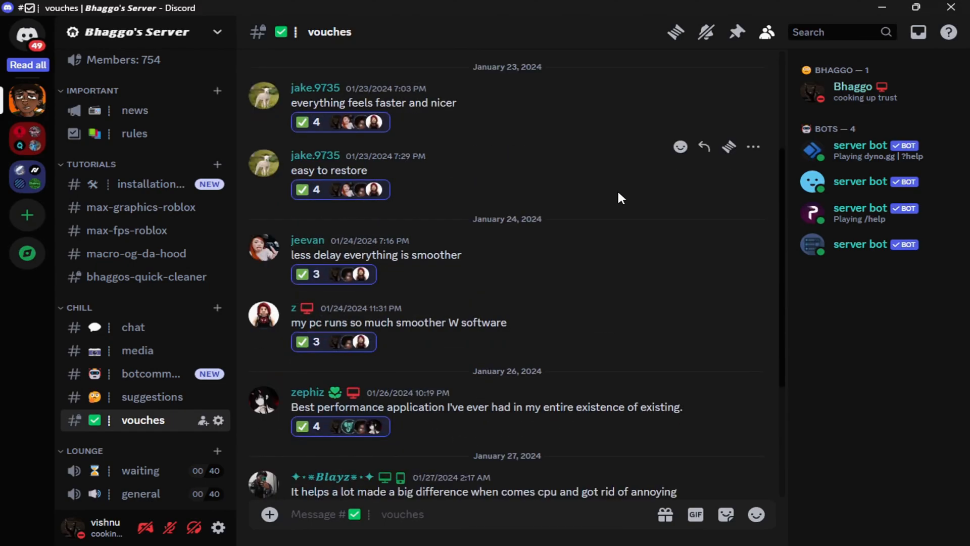
scroll(up, 3)
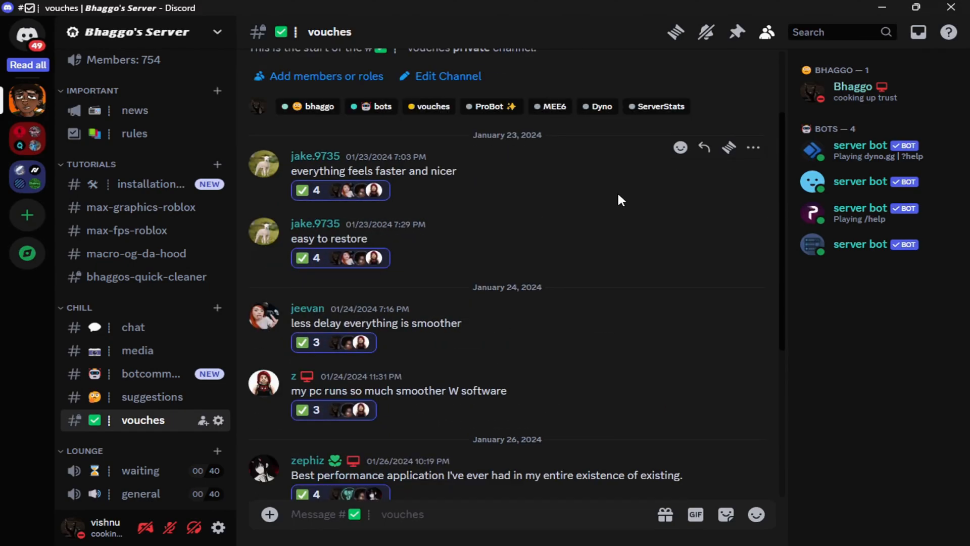
scroll(down, 3)
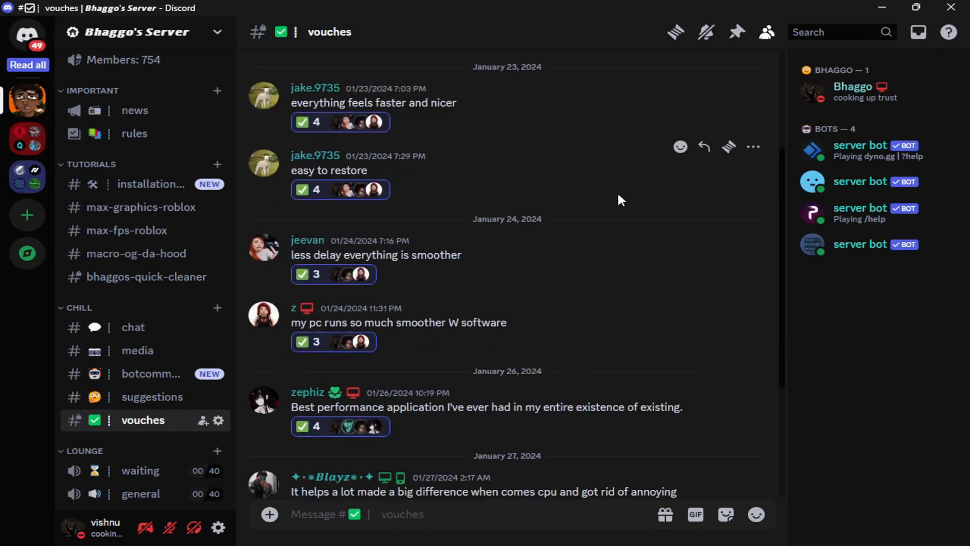
scroll(down, 3)
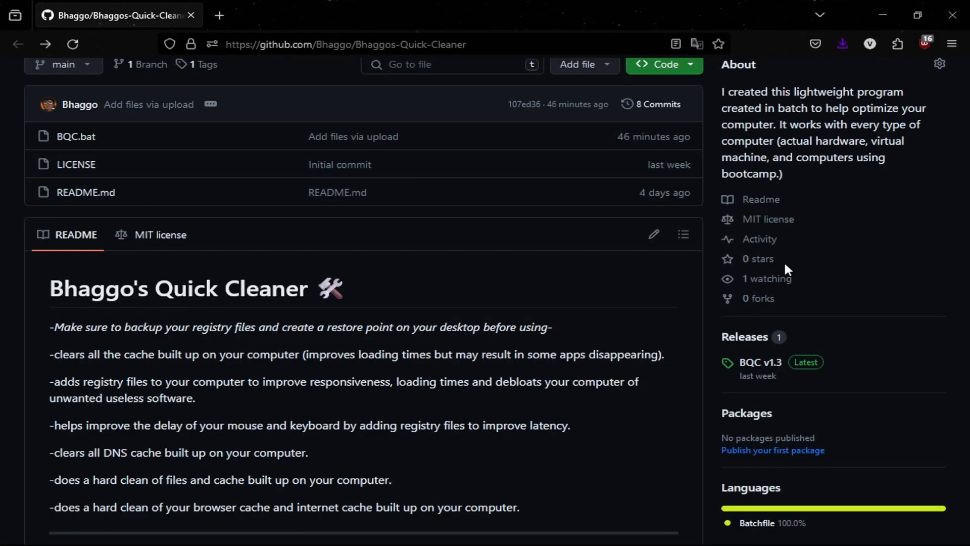
mouse_move(761, 362)
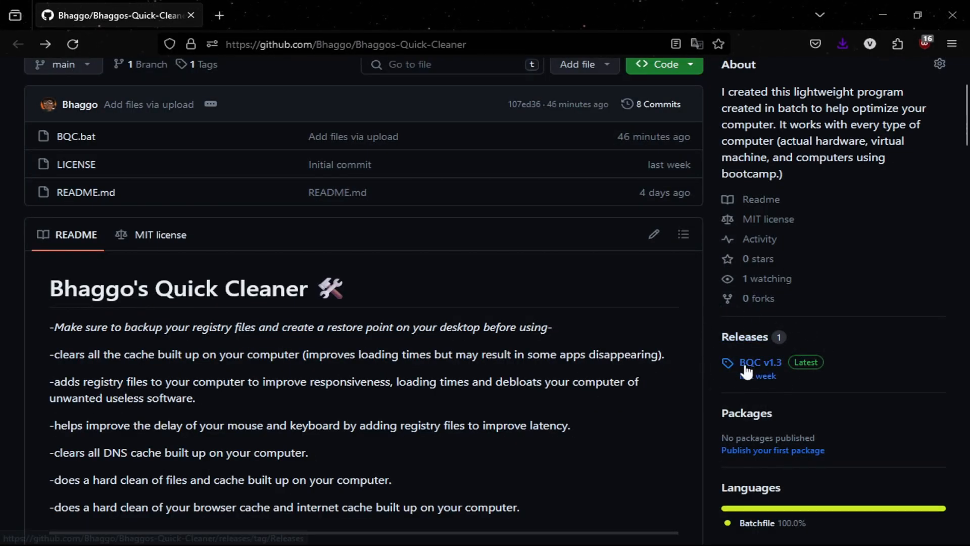
Open the BQC v1.3 release from the repository's Releases sidebar
click(761, 362)
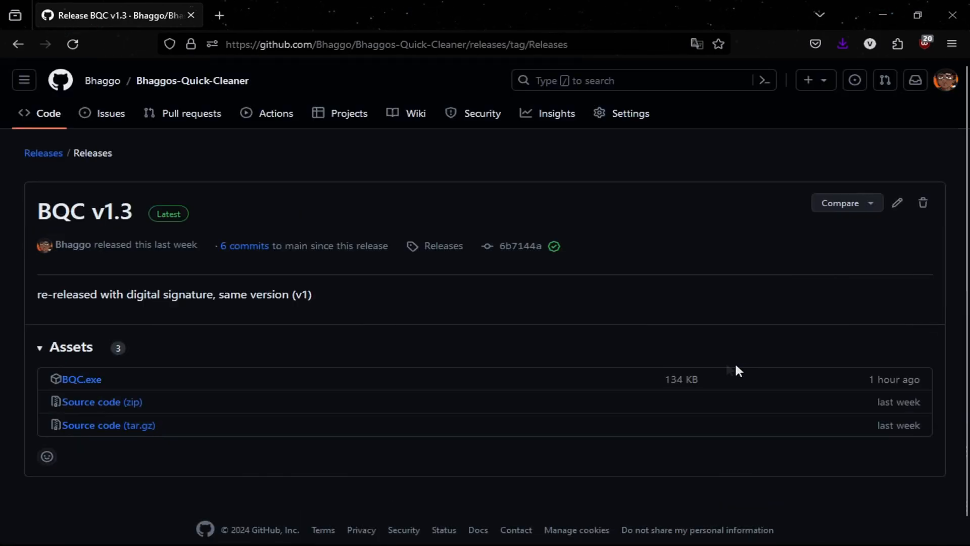
mouse_move(759, 349)
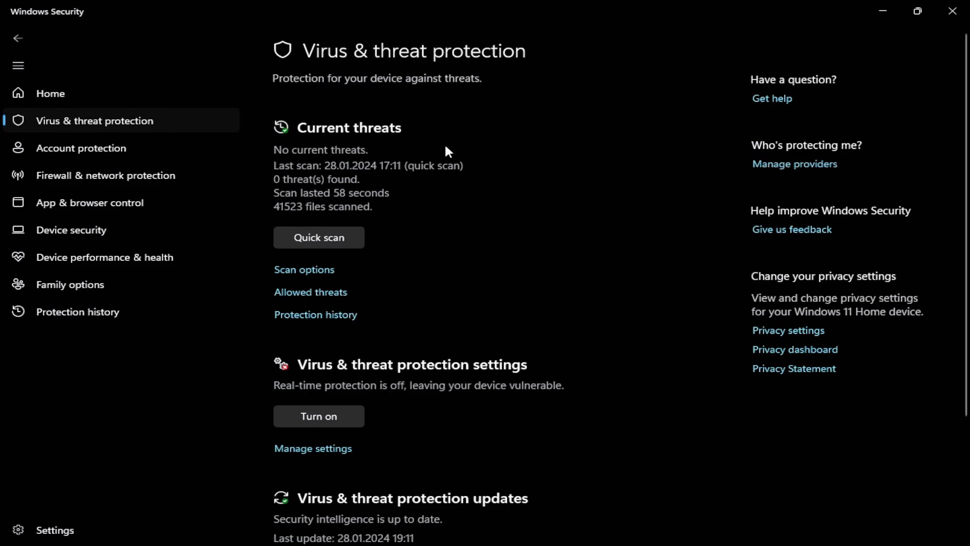
mouse_move(382, 384)
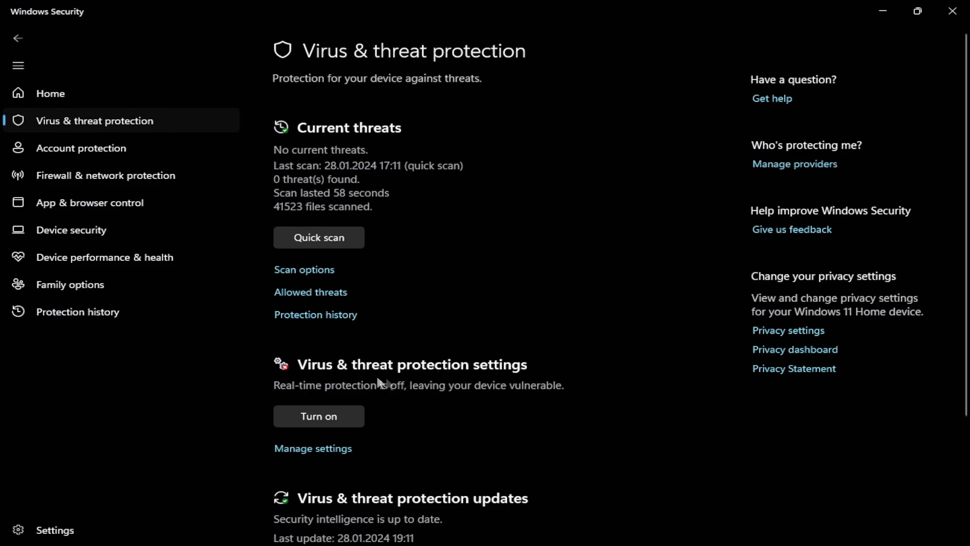
mouse_move(518, 419)
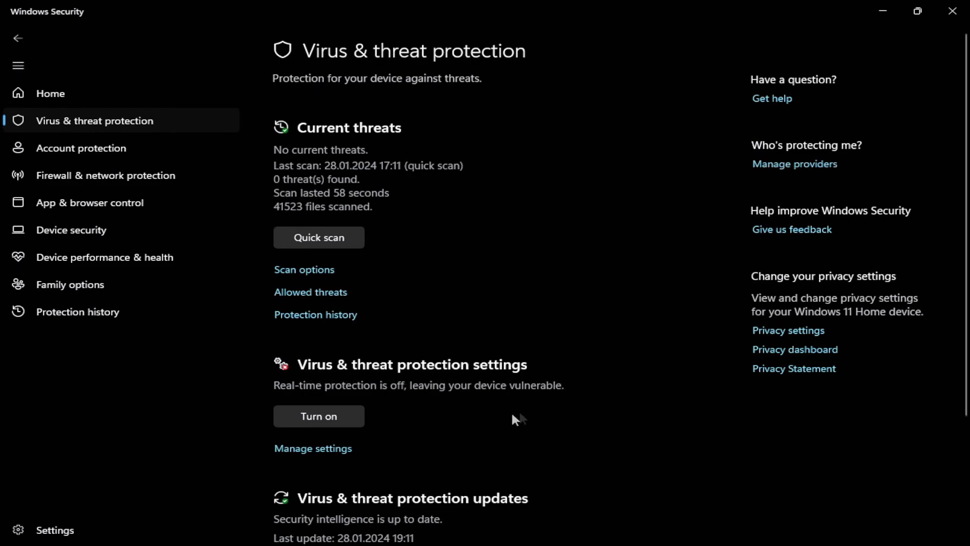
Open Virus & threat protection settings and confirm Real-time protection is Off
click(312, 449)
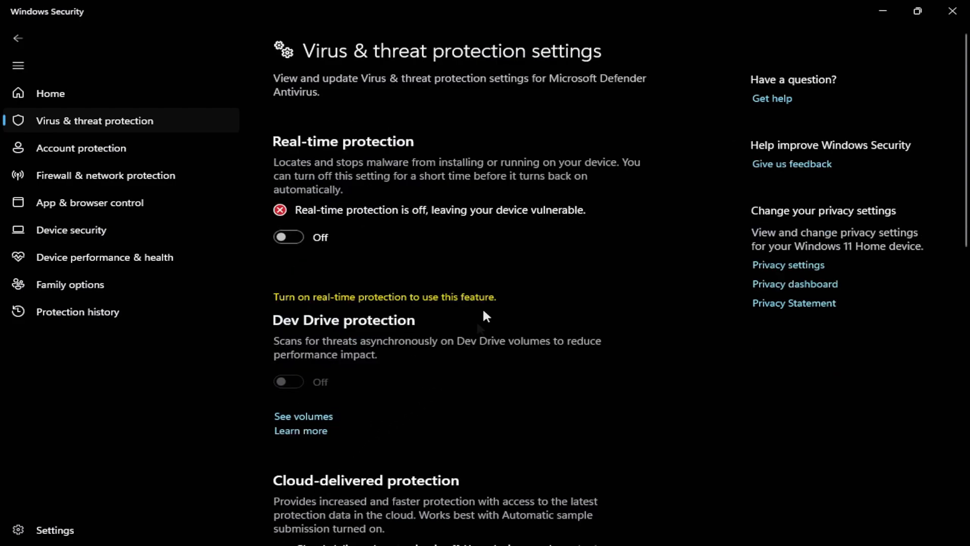
scroll(down, 3)
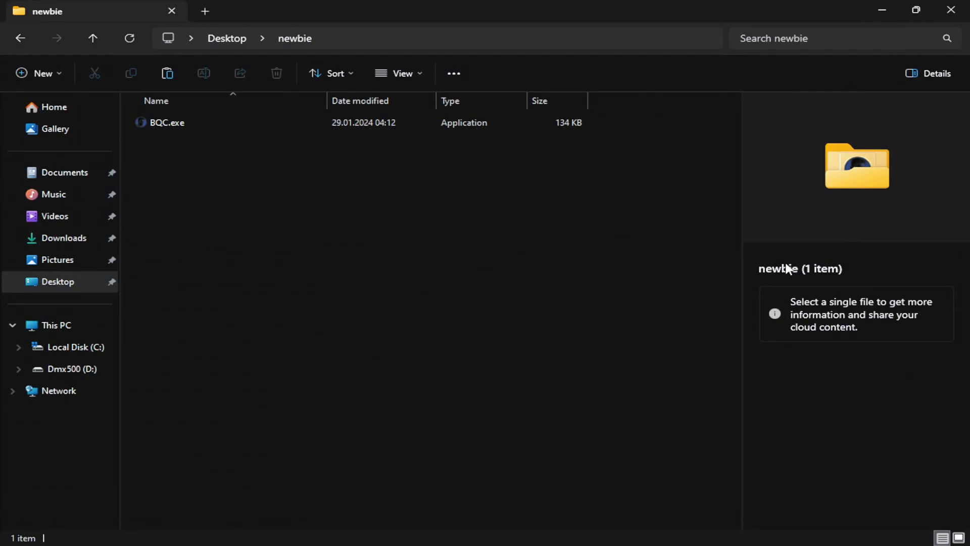
Run BQC.exe from the newbie folder as administrator
right_click(165, 122)
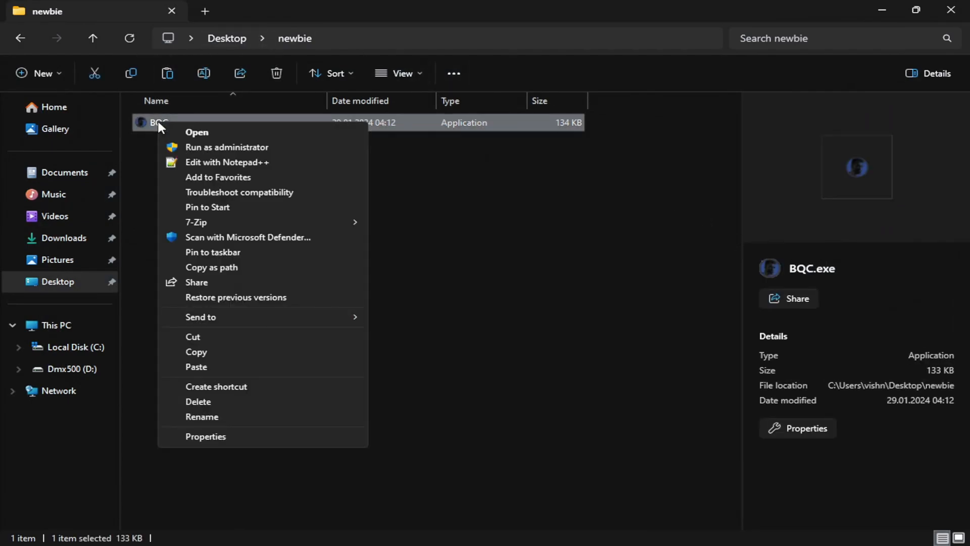
click(197, 132)
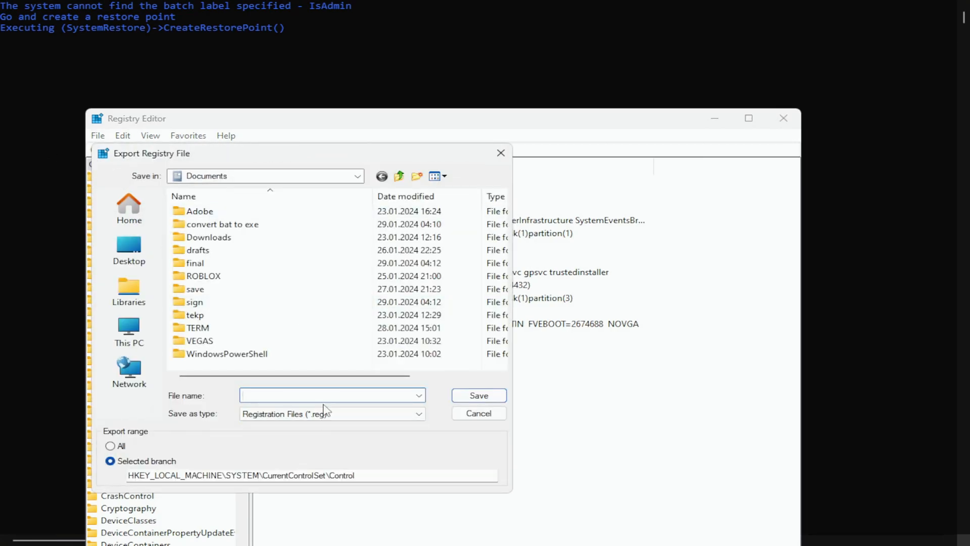
Cancel the registry export, create restore point 'adsfadad', and close System Properties
text(fasfasfasfas)
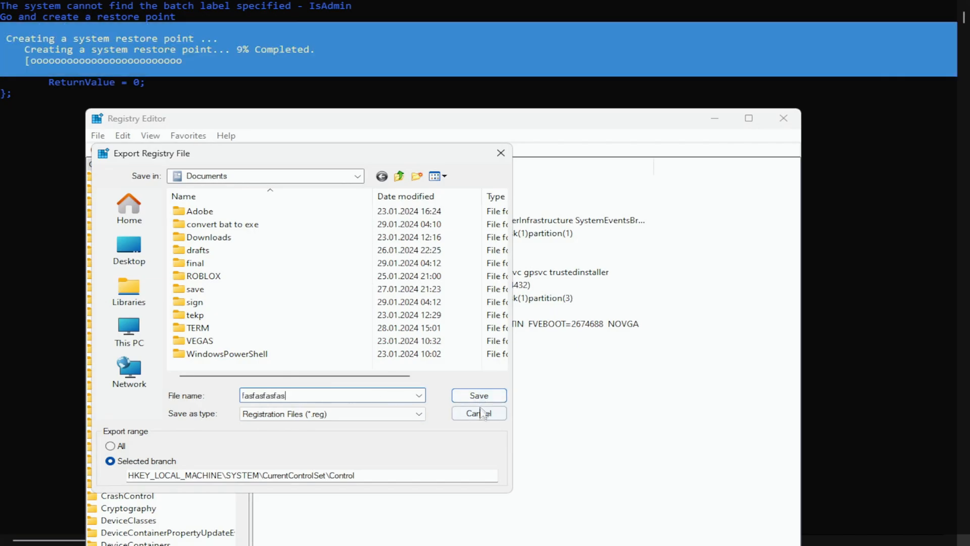
click(479, 413)
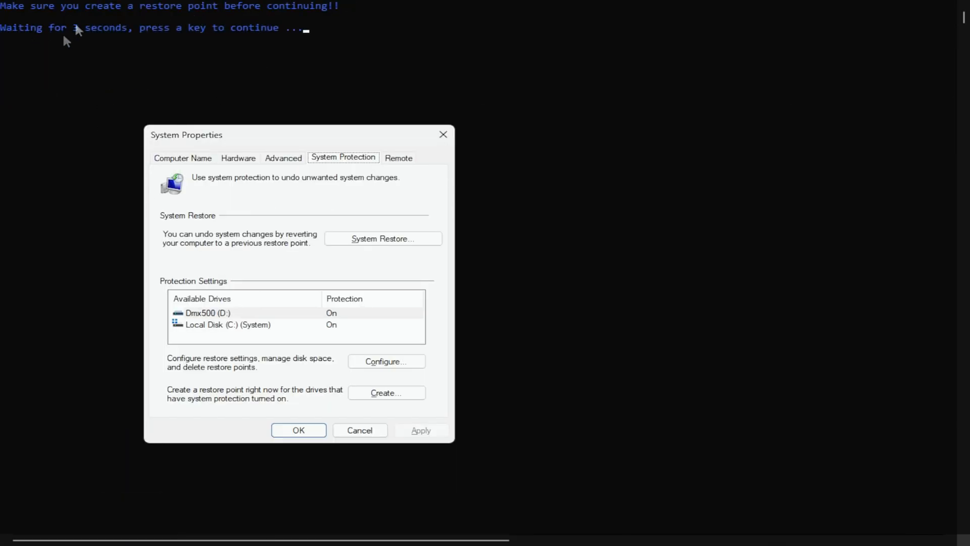
mouse_move(275, 47)
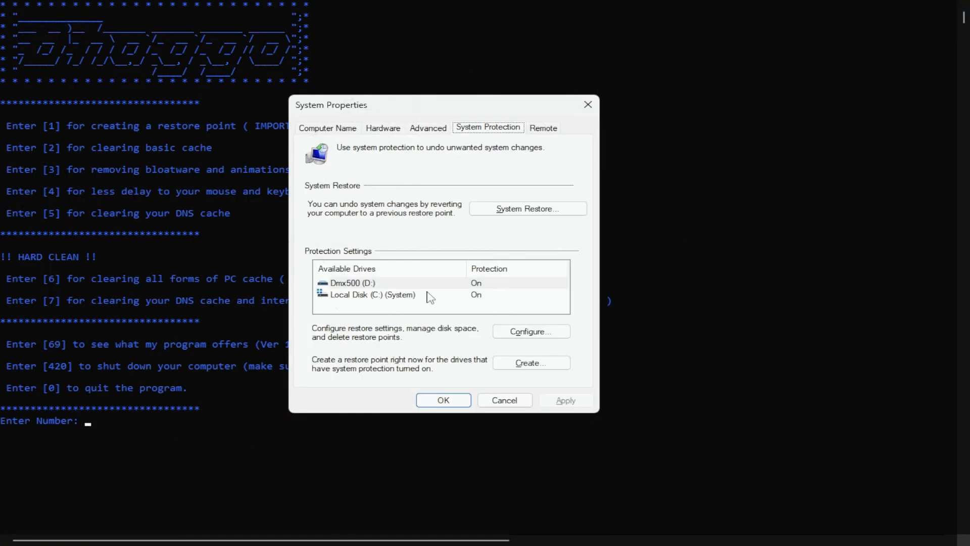
click(530, 363)
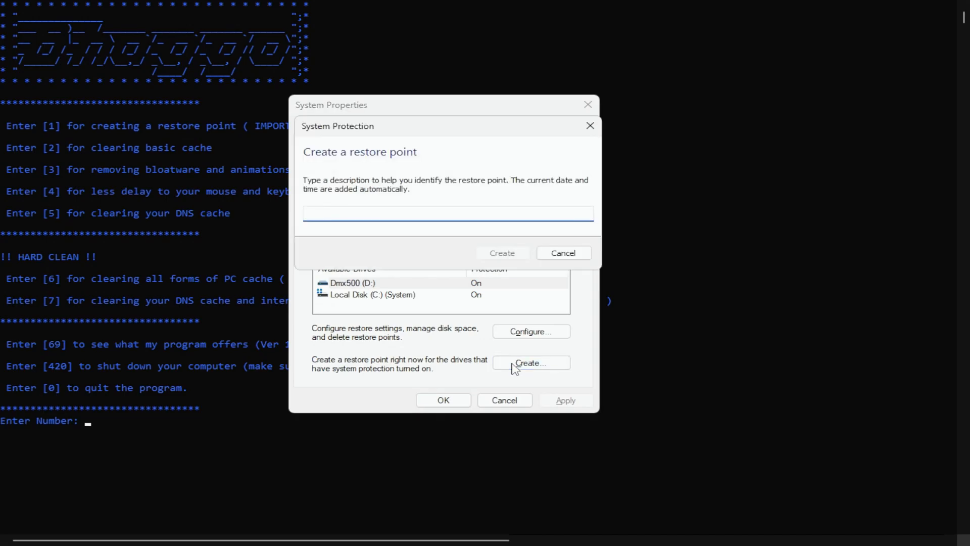
text(adsfadad)
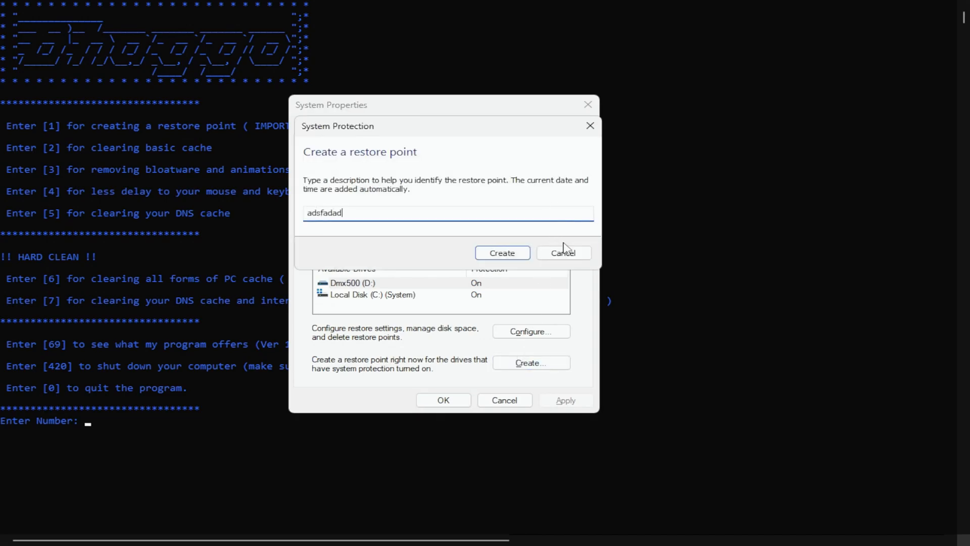
click(563, 253)
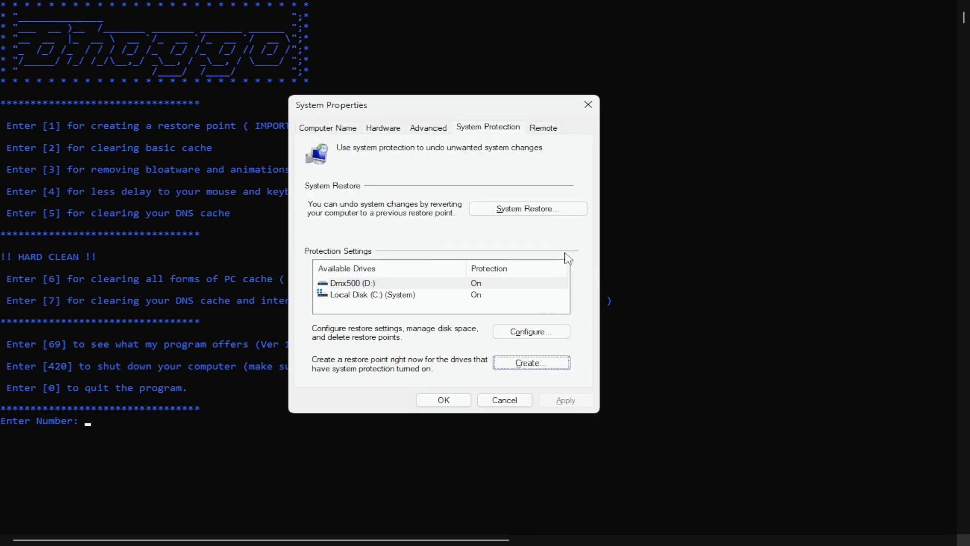
click(504, 399)
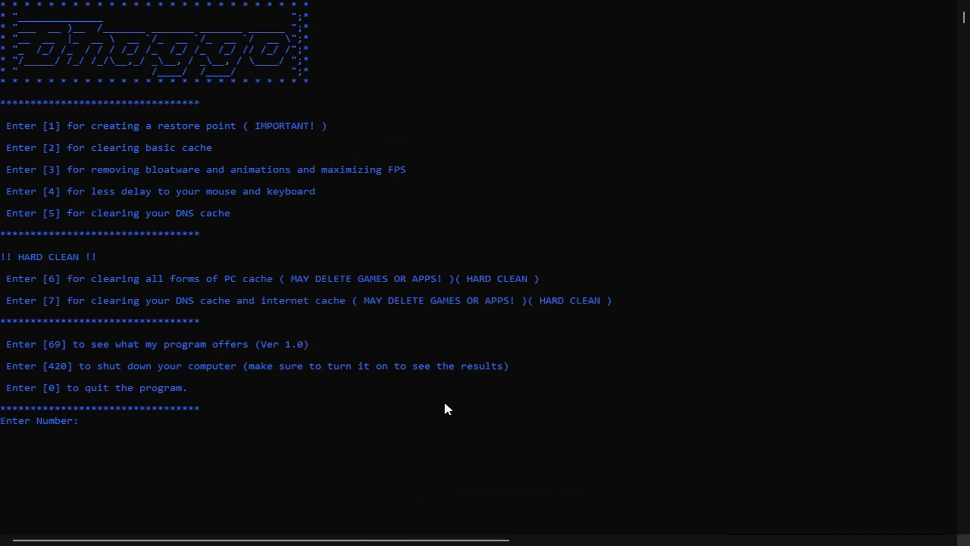
Run option 2 (basic cache clear), then start option 3 (bloatware, animations, FPS)
text(2)
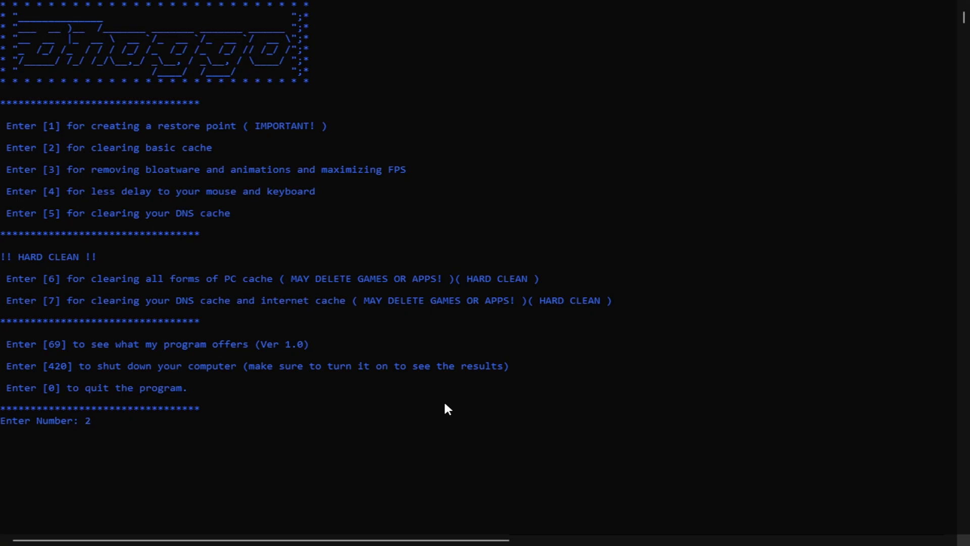
key(Return)
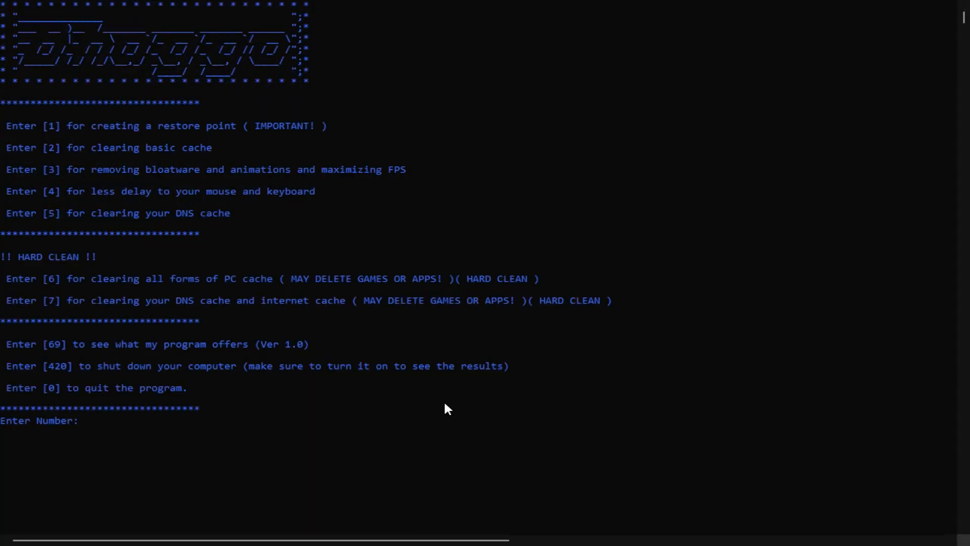
text(3)
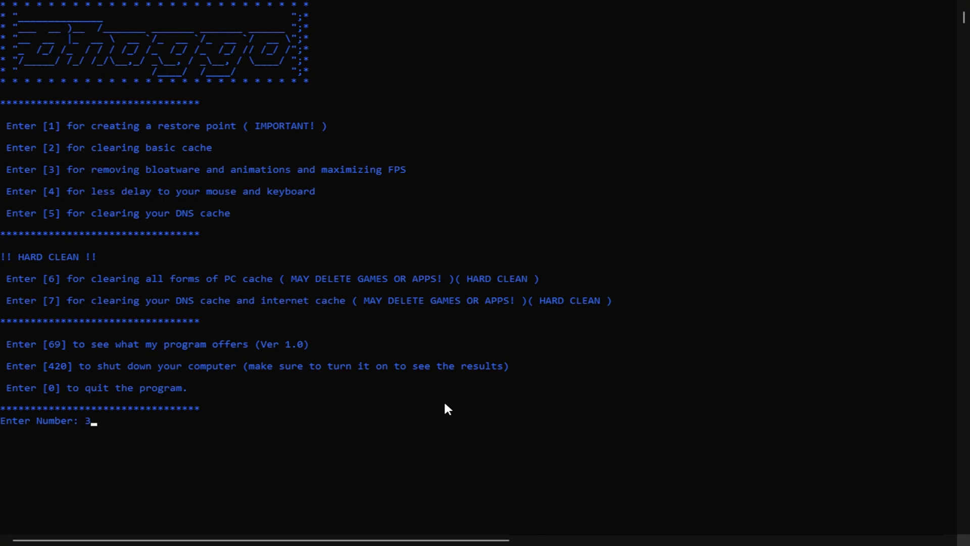
key(Return)
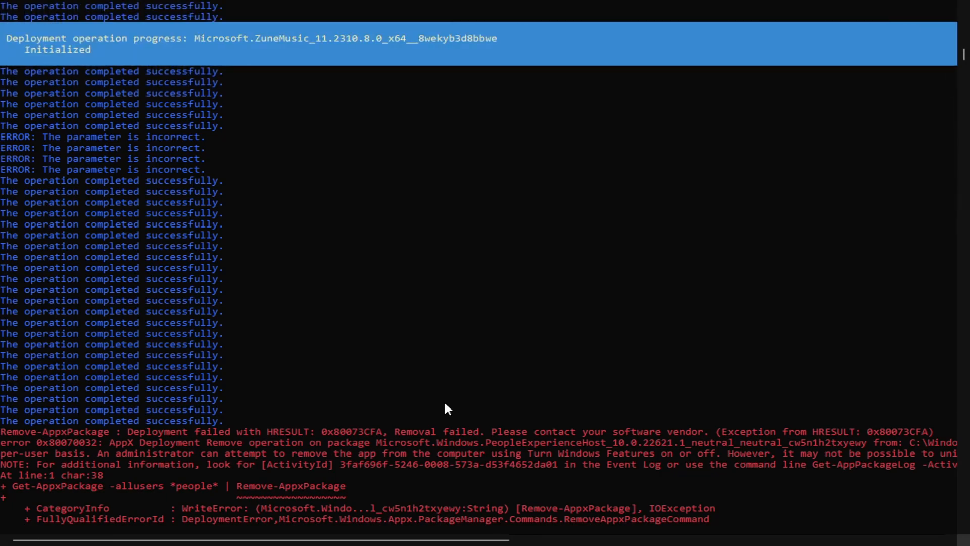
Scroll through option 3's console output, including the app package removal errors
scroll(down, 3)
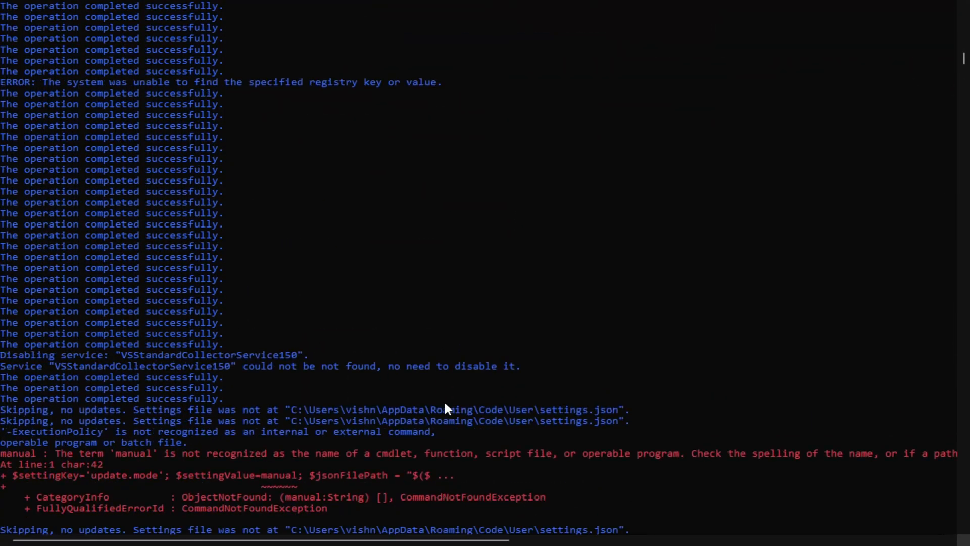
scroll(down, 3)
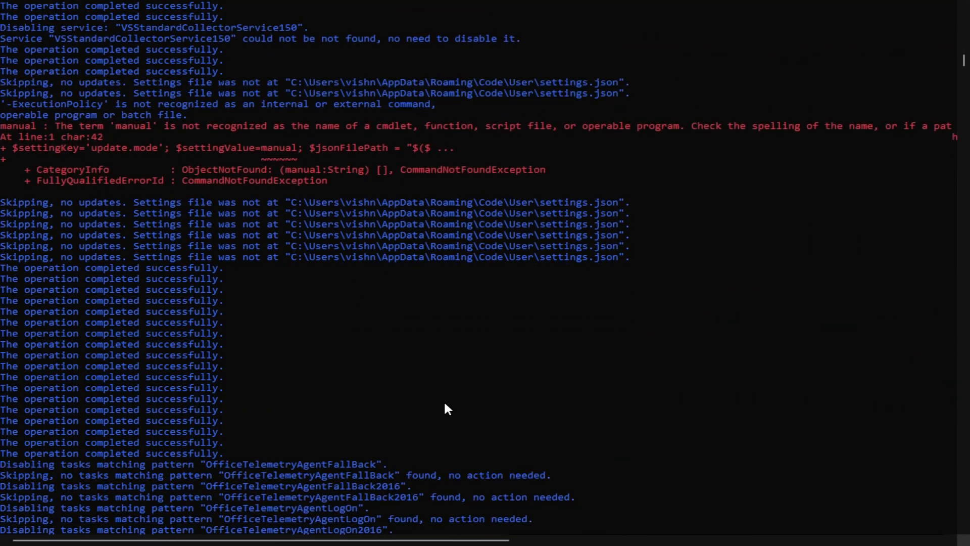
scroll(down, 3)
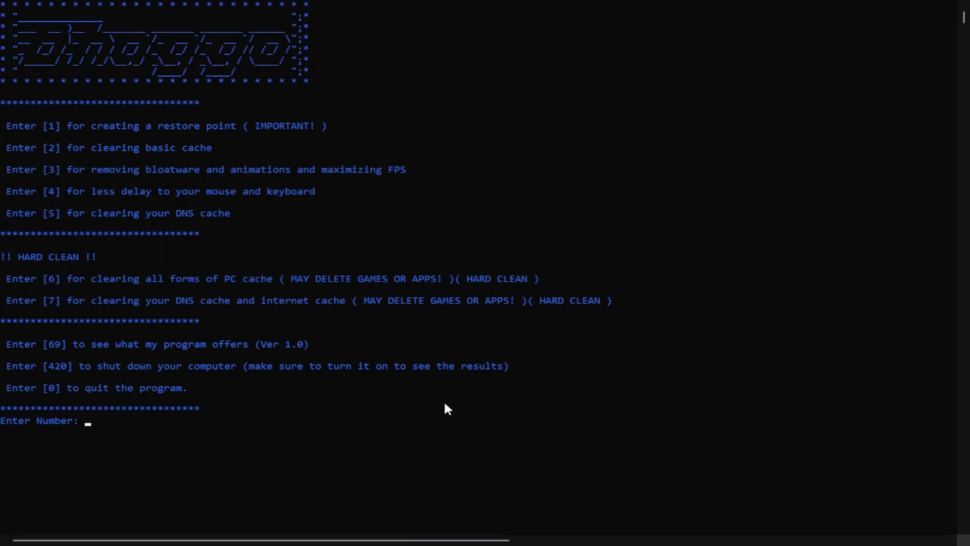
mouse_move(157, 461)
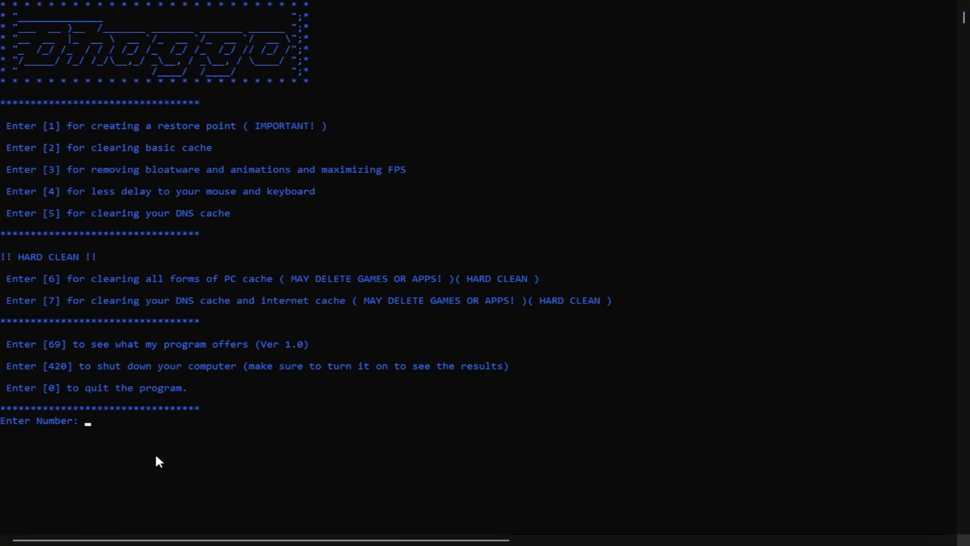
mouse_move(102, 435)
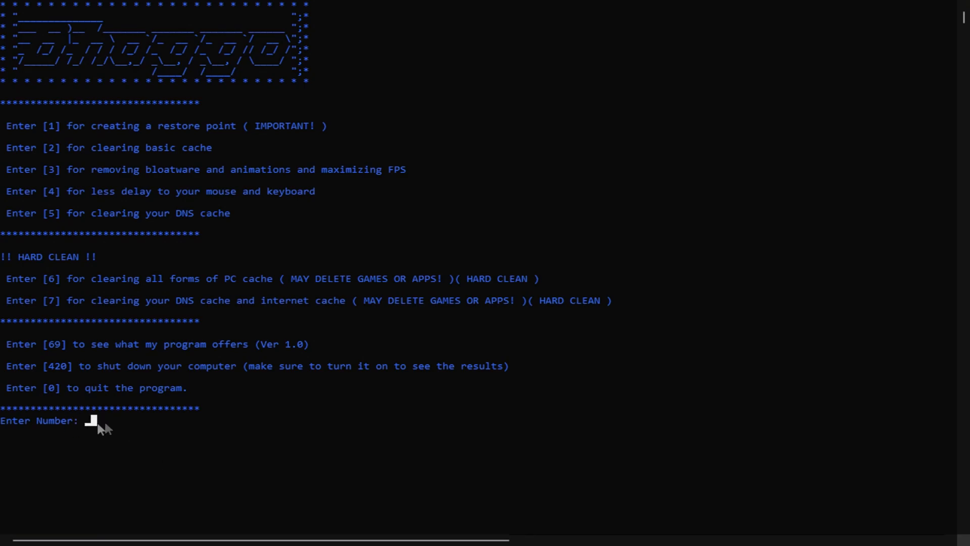
Enter 4 at the menu prompt for less mouse and keyboard delay
text(4)
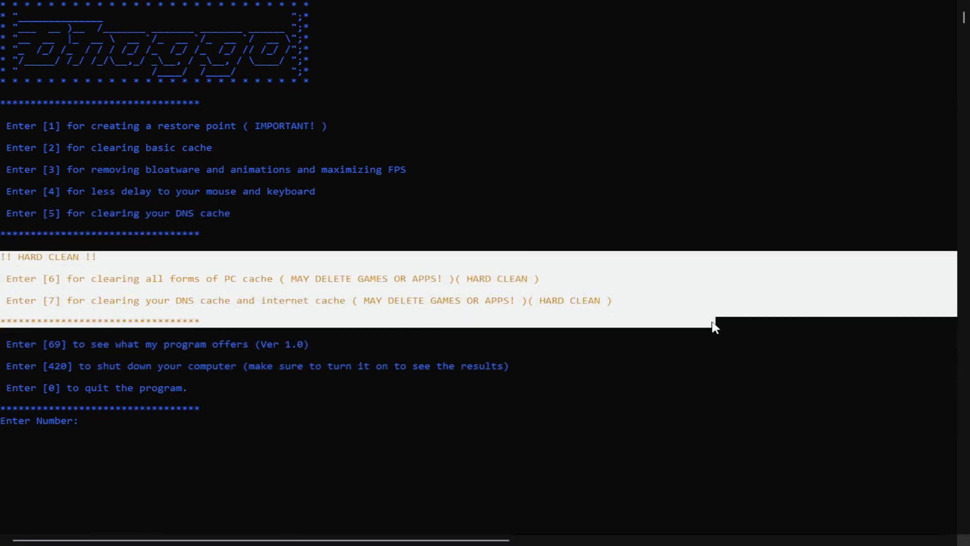
mouse_move(56, 328)
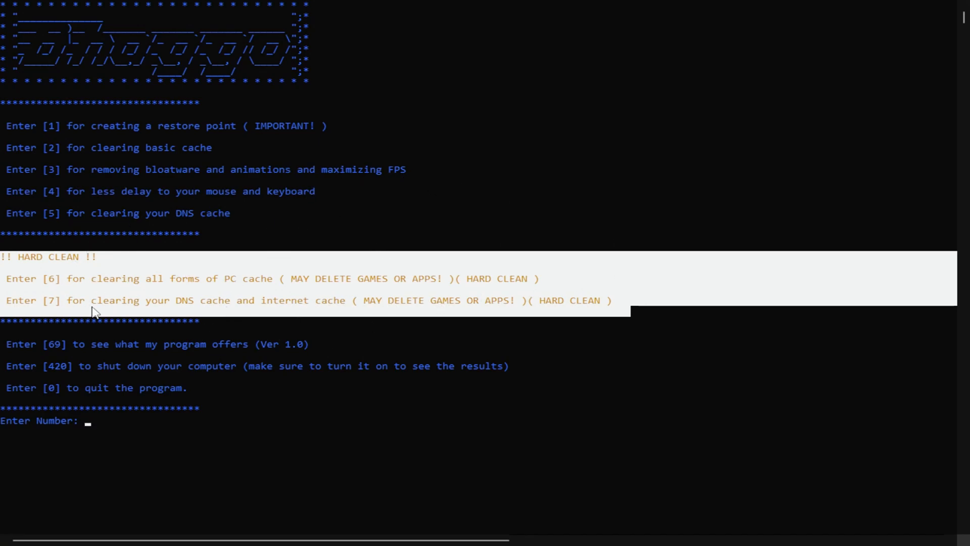
mouse_move(636, 313)
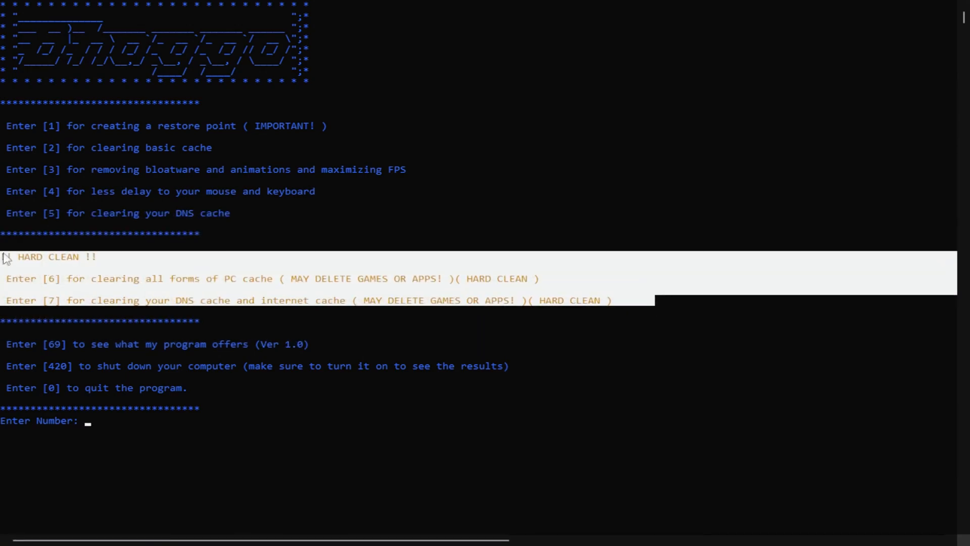
mouse_move(204, 334)
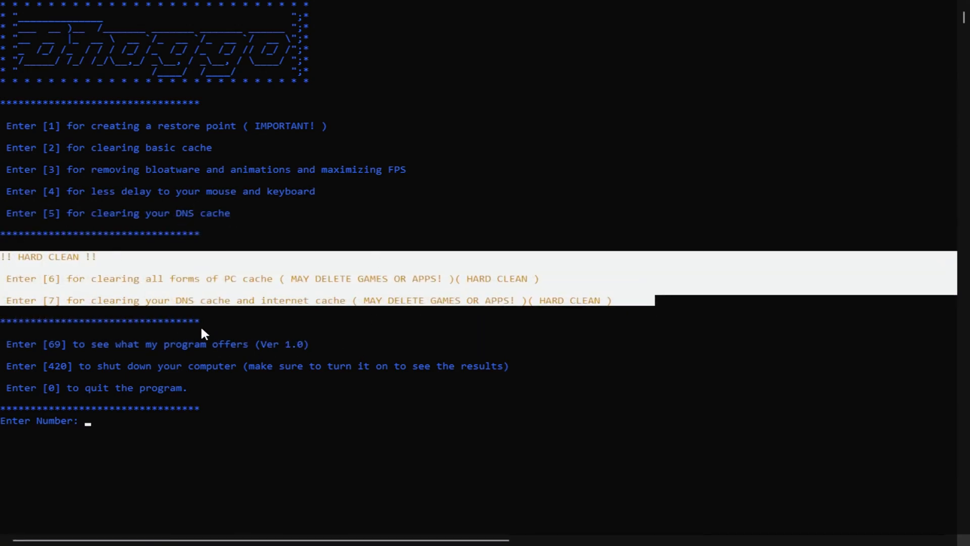
mouse_move(155, 253)
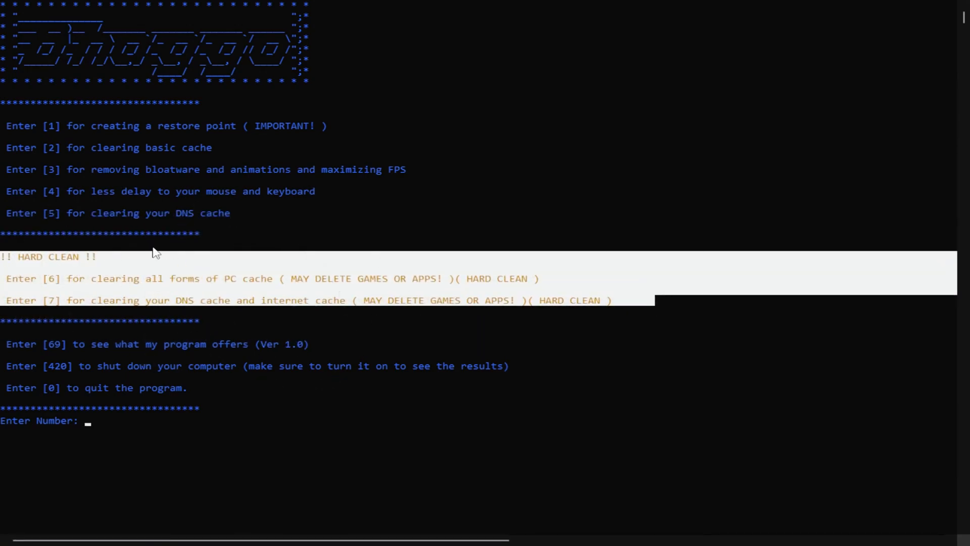
mouse_move(71, 339)
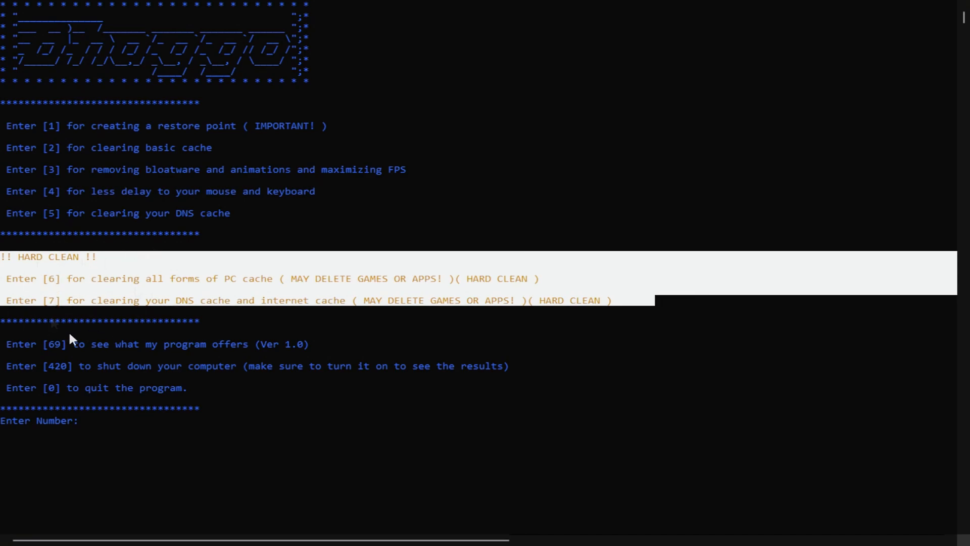
mouse_move(90, 225)
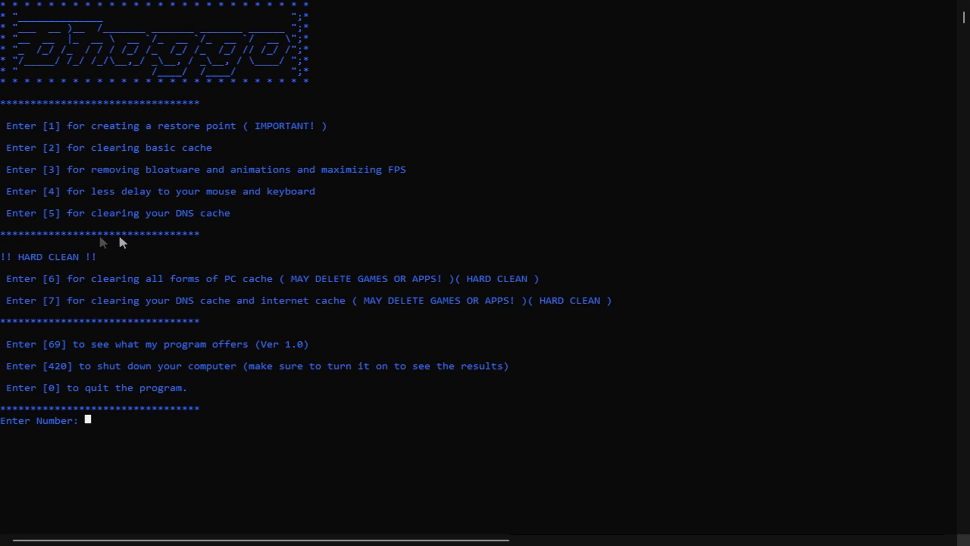
mouse_move(99, 111)
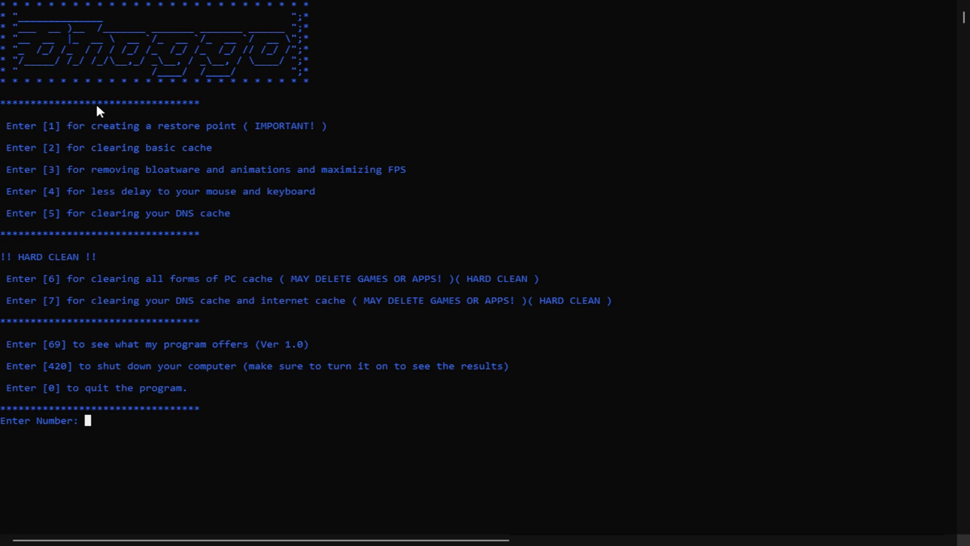
Enter option 420 at the BQC prompt to shut down the computer
text(420)
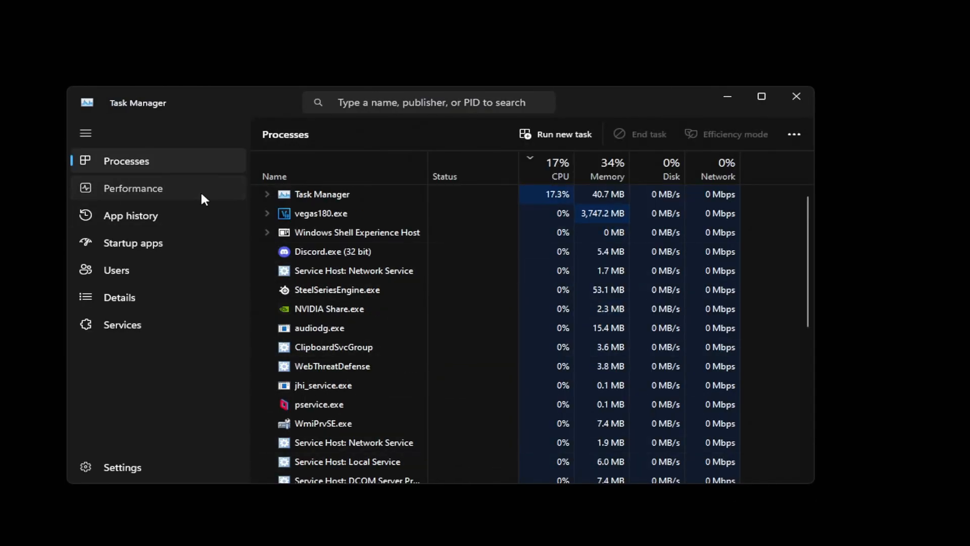
Show Task Manager's Performance view with 4% CPU, 140 processes and 3458 threads
click(132, 188)
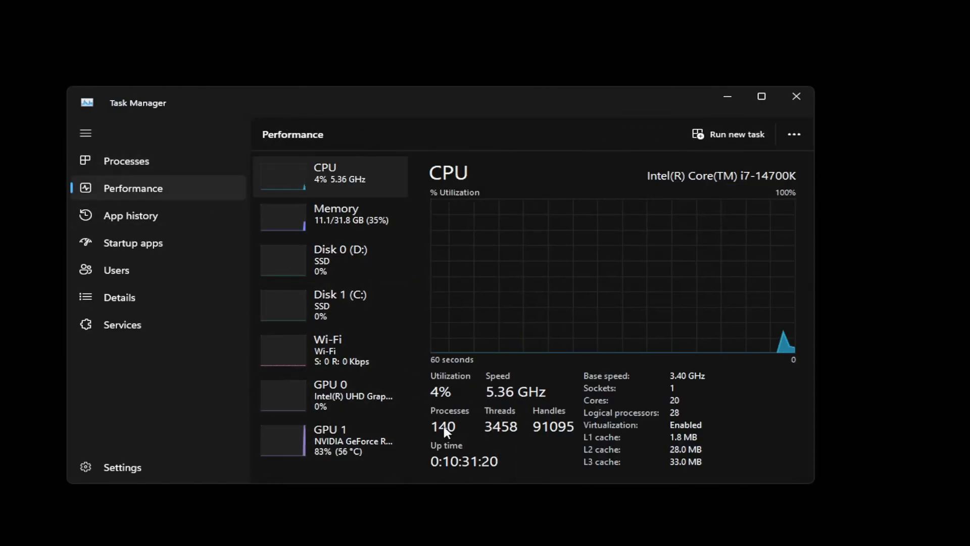